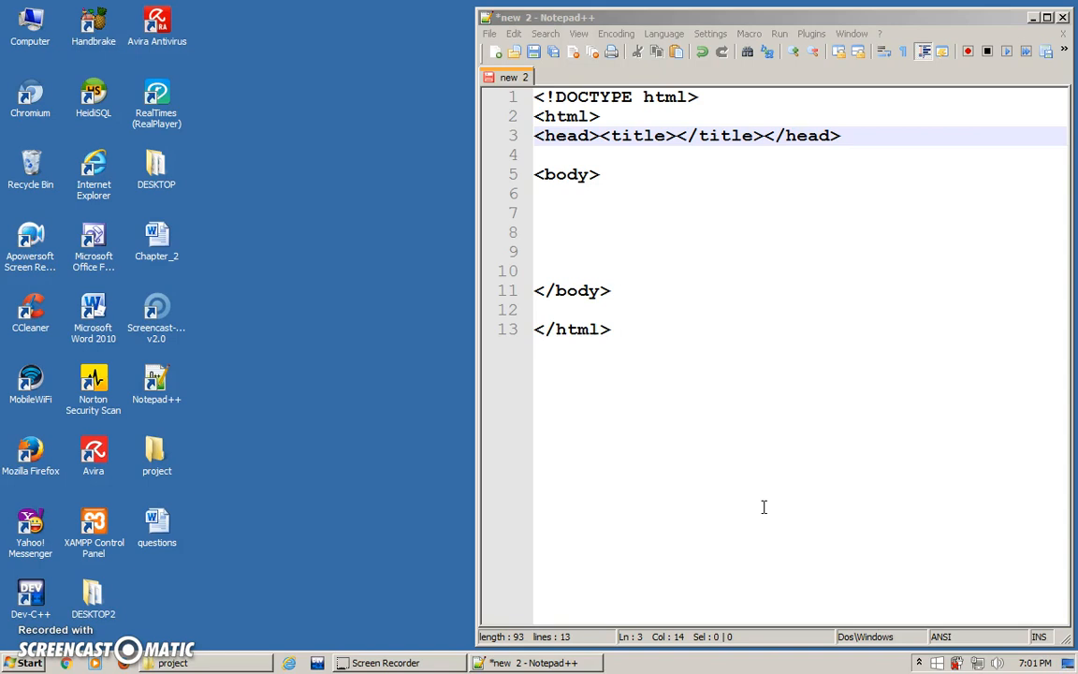
pyautogui.moveTo(674, 340)
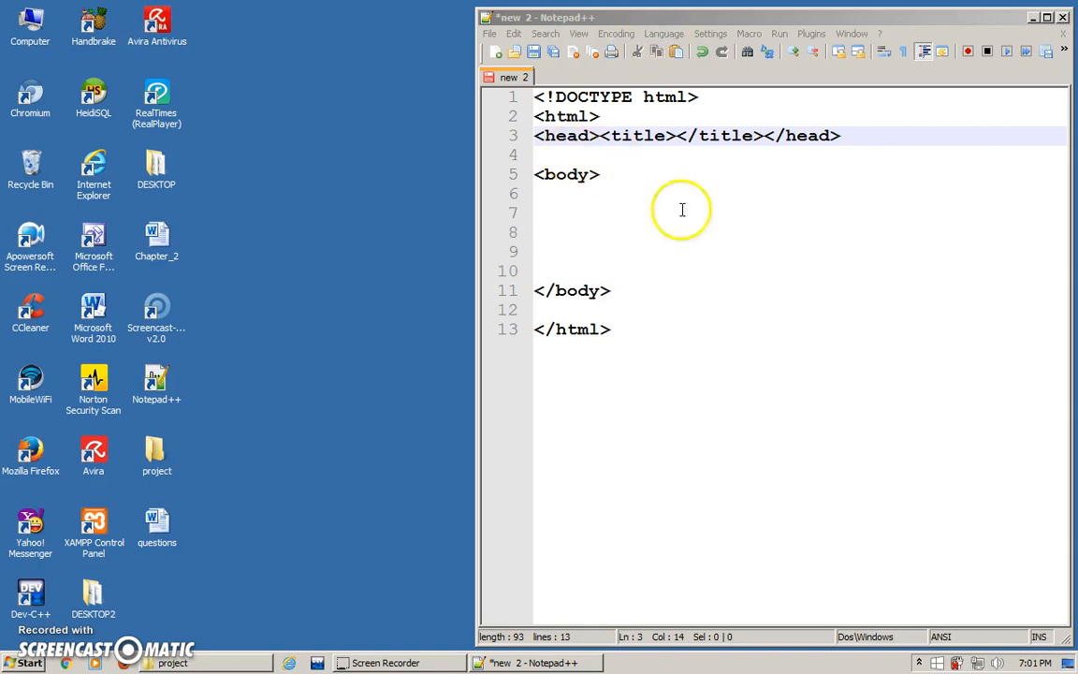
pyautogui.moveTo(699, 263)
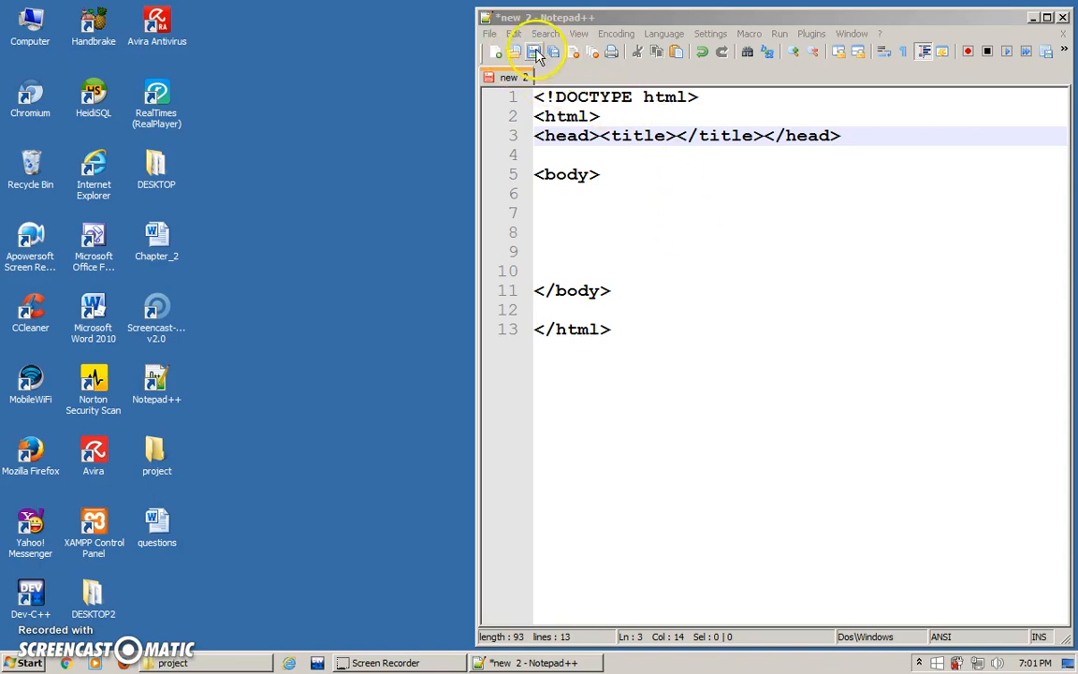
# Save the HTML skeleton as lesson1.html with Save as type set to All types
pyautogui.click(533, 52)
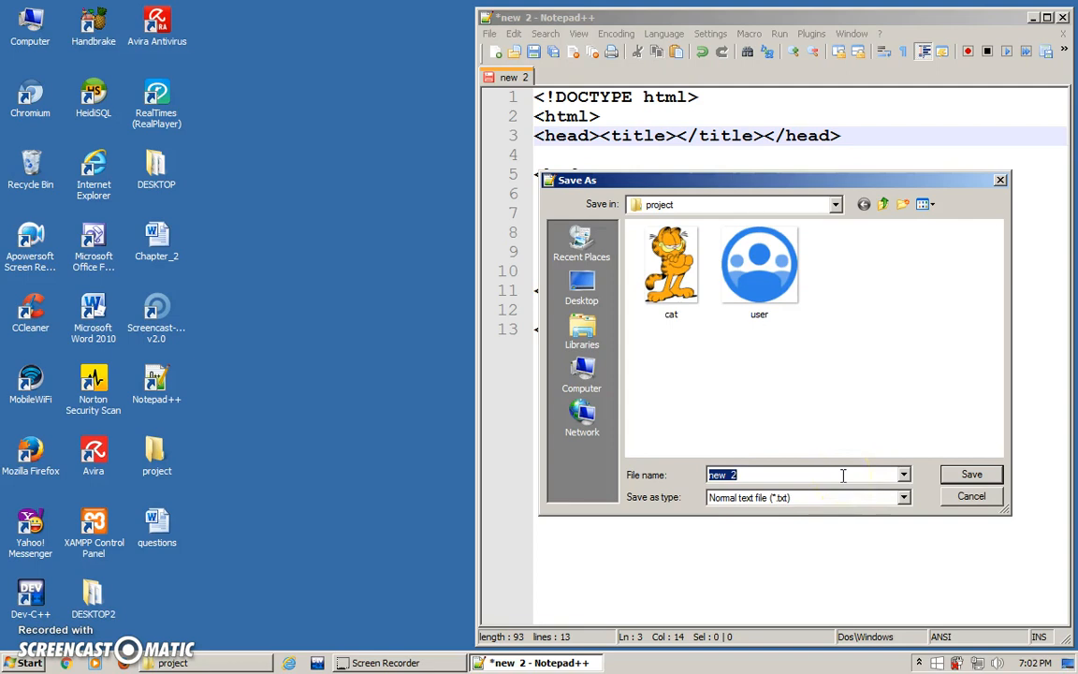
pyautogui.write('lesson')
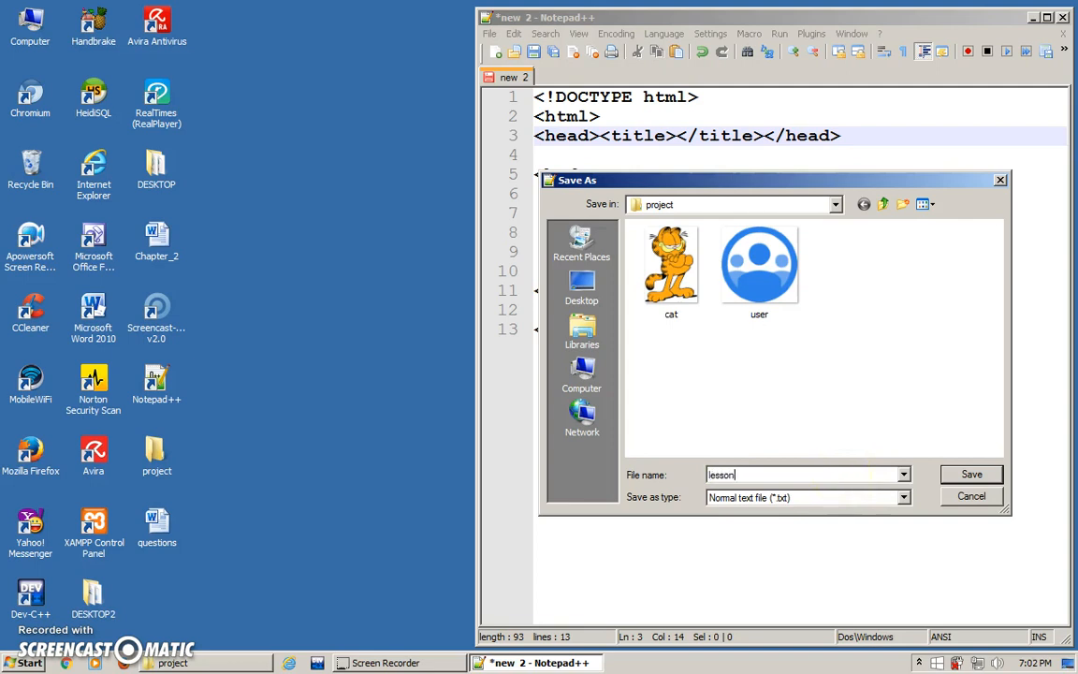
pyautogui.write('1')
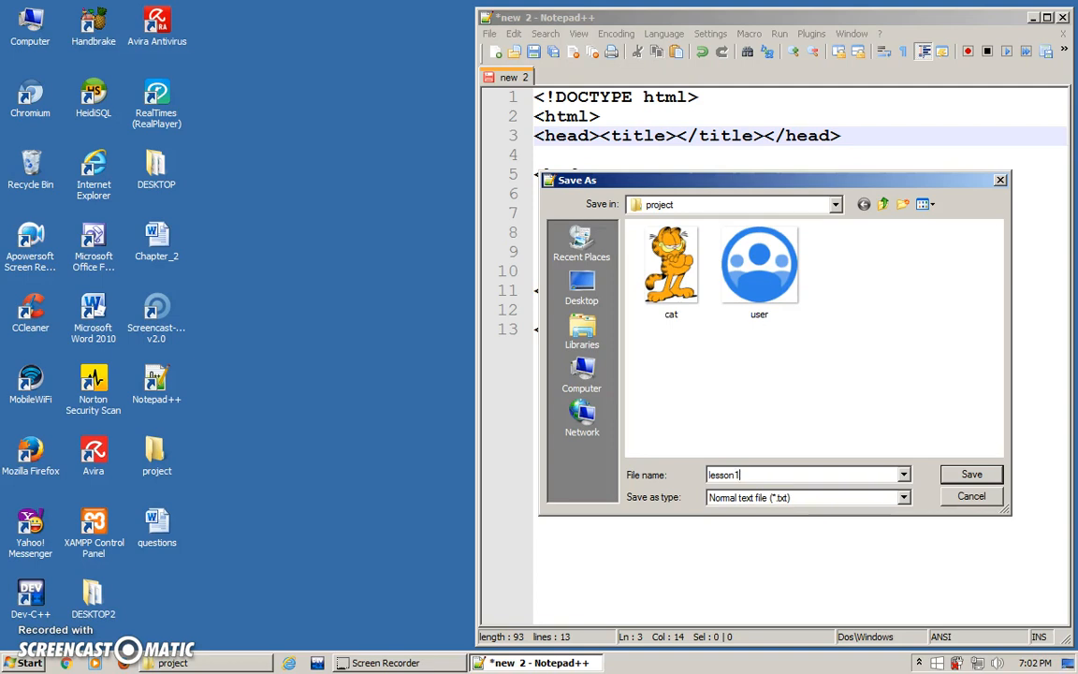
pyautogui.write('.html')
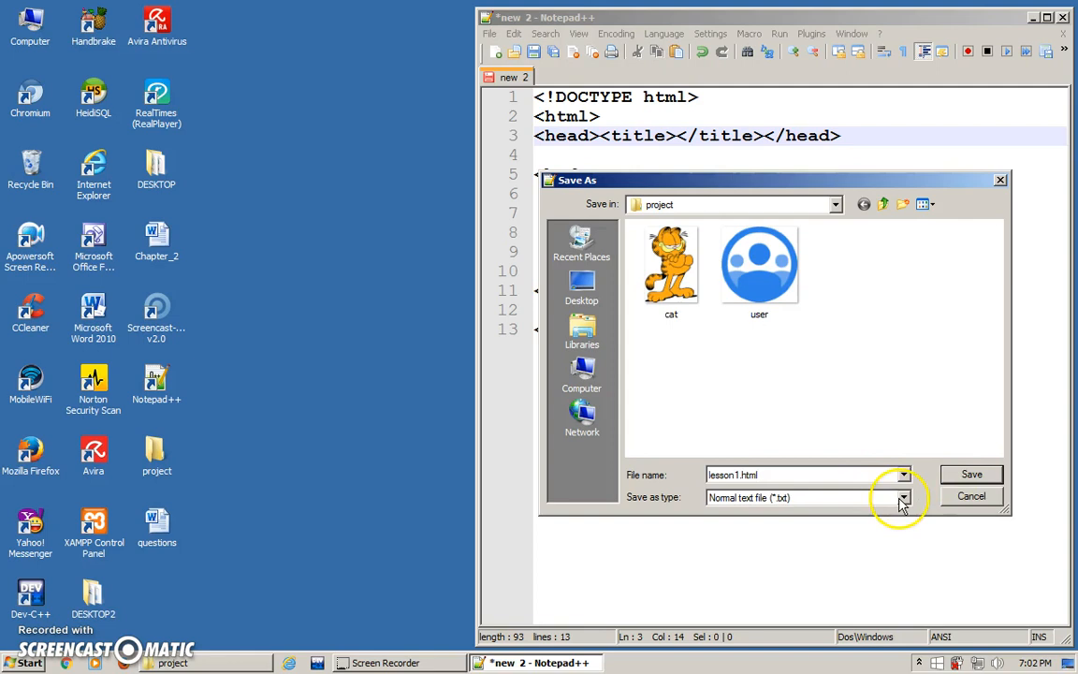
pyautogui.click(899, 498)
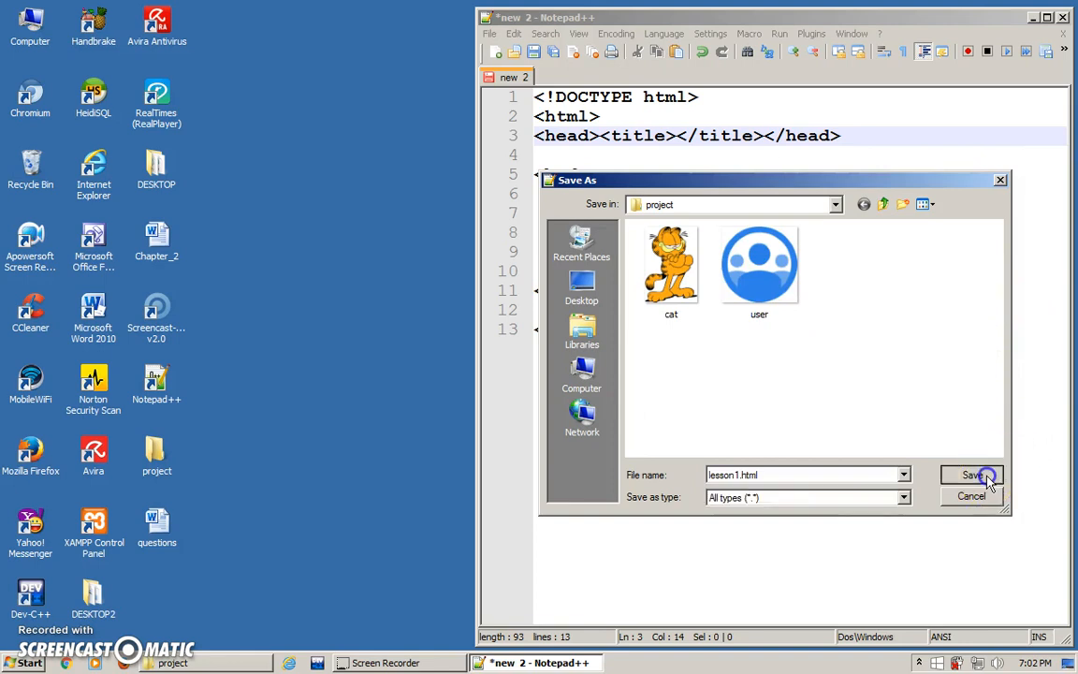
pyautogui.click(968, 474)
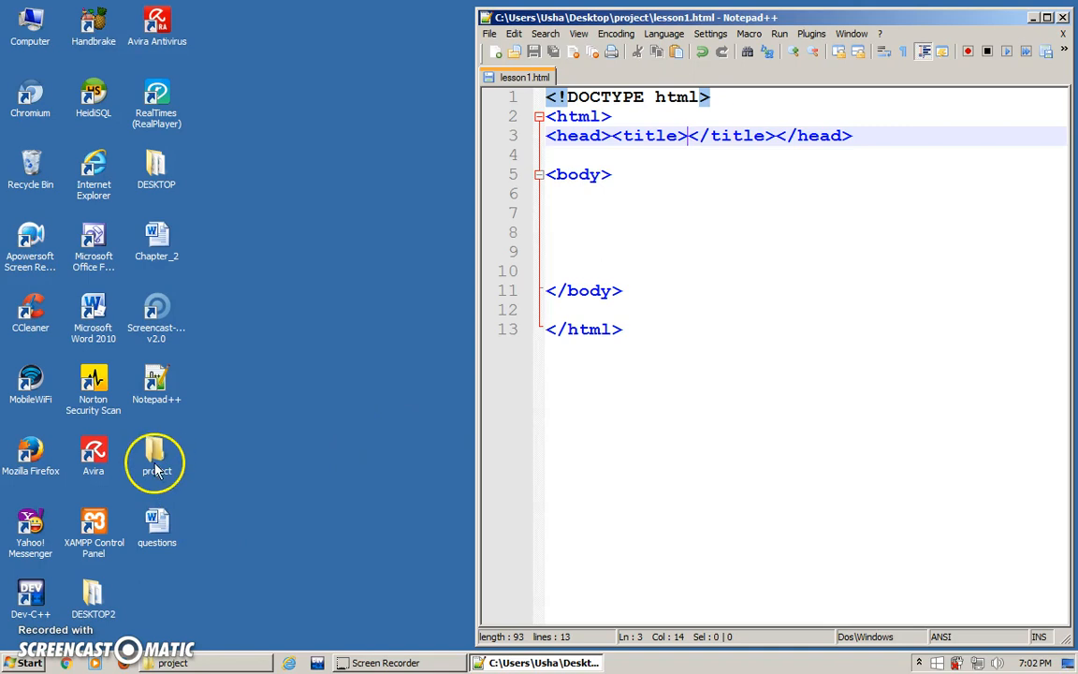
# Open the project folder and bring up the context menu for lesson1
pyautogui.doubleClick(156, 452)
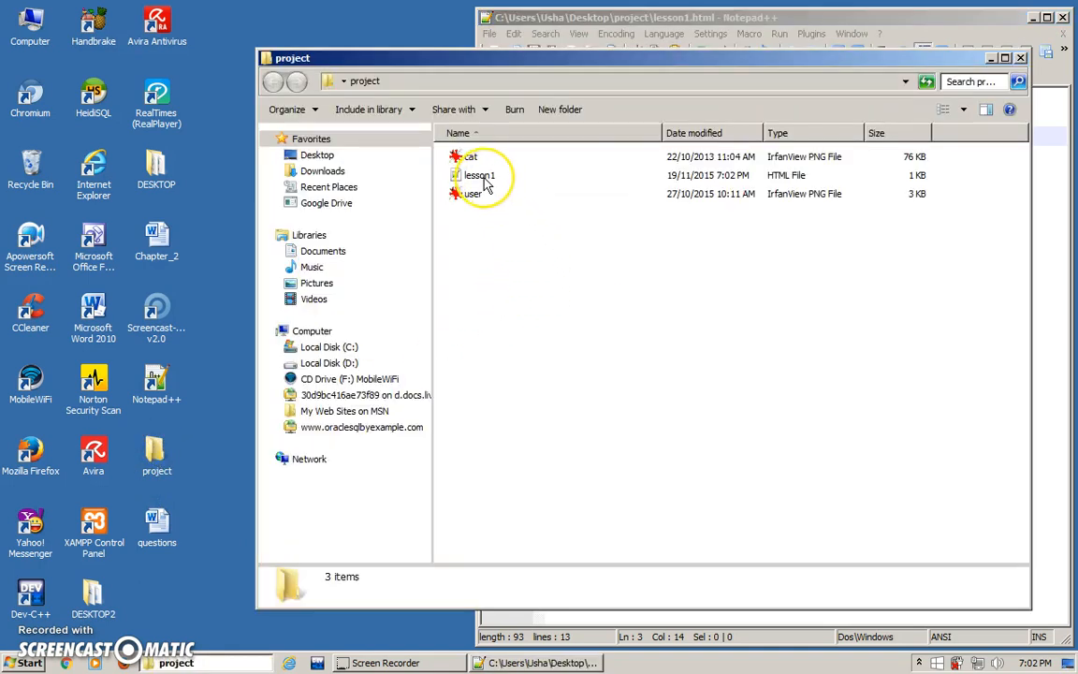
pyautogui.moveTo(749, 193)
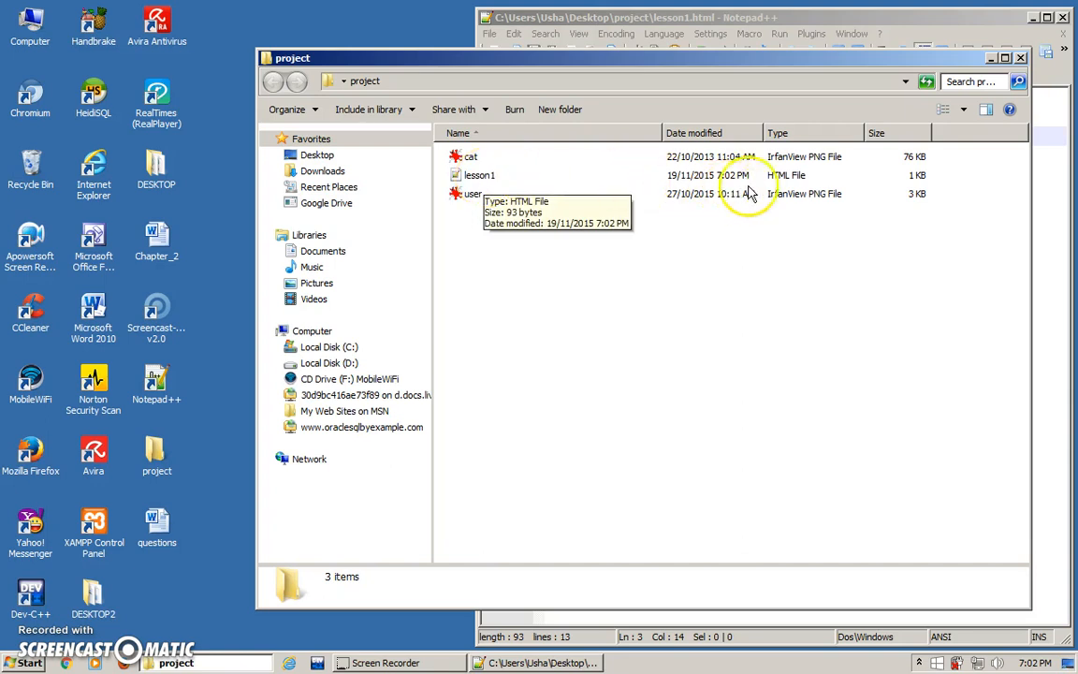
pyautogui.moveTo(783, 184)
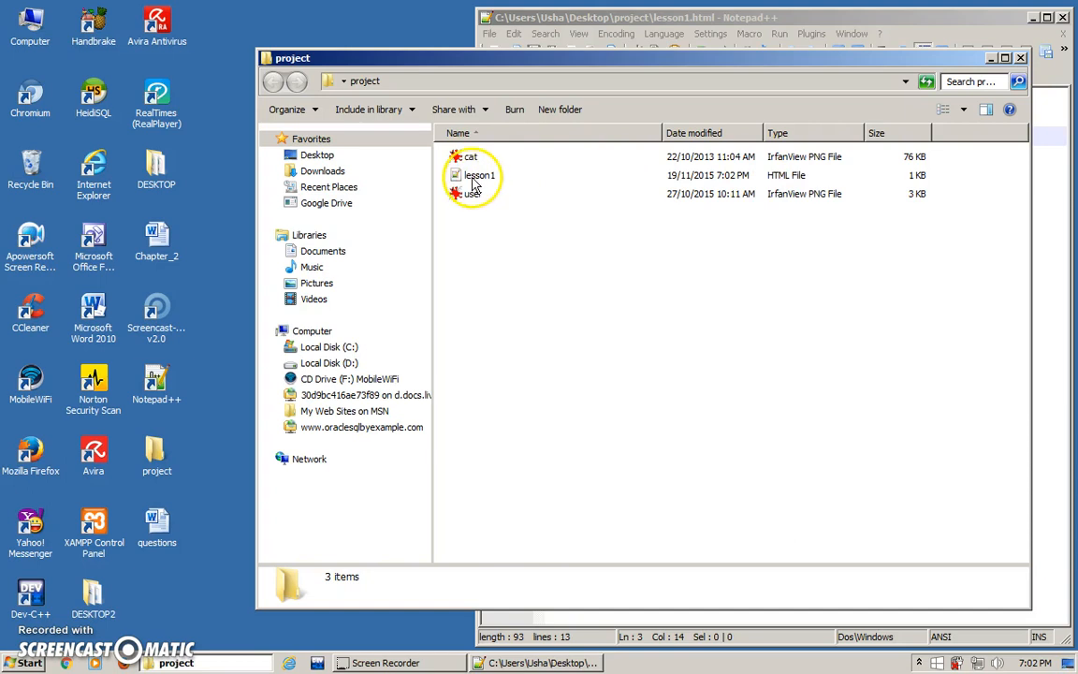
pyautogui.rightClick(475, 175)
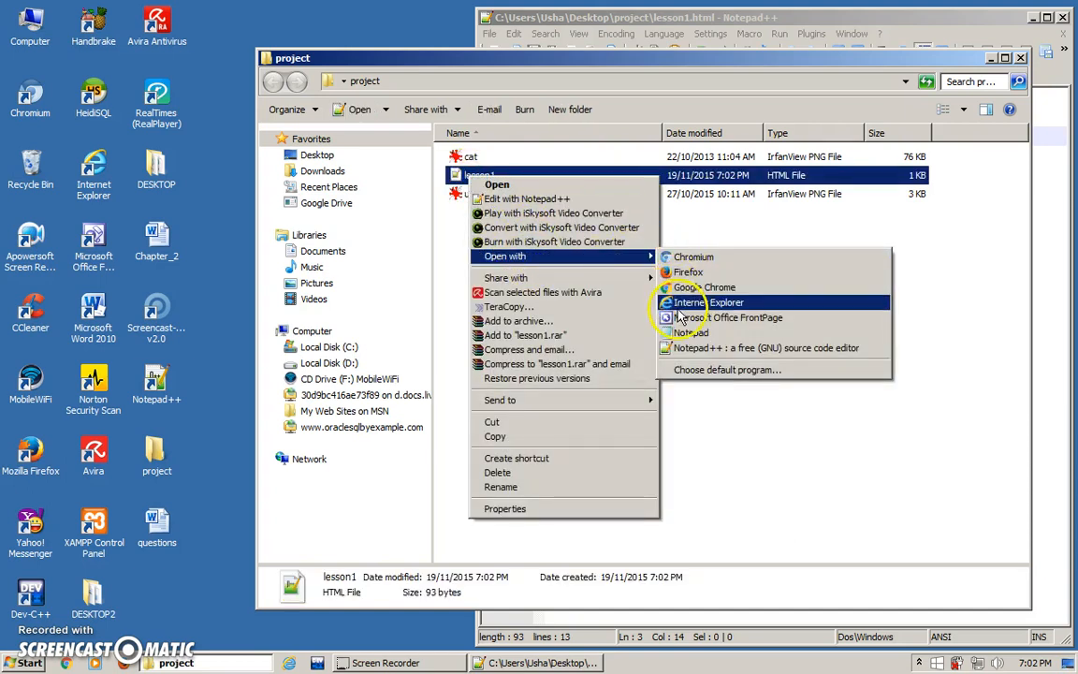
pyautogui.moveTo(685, 272)
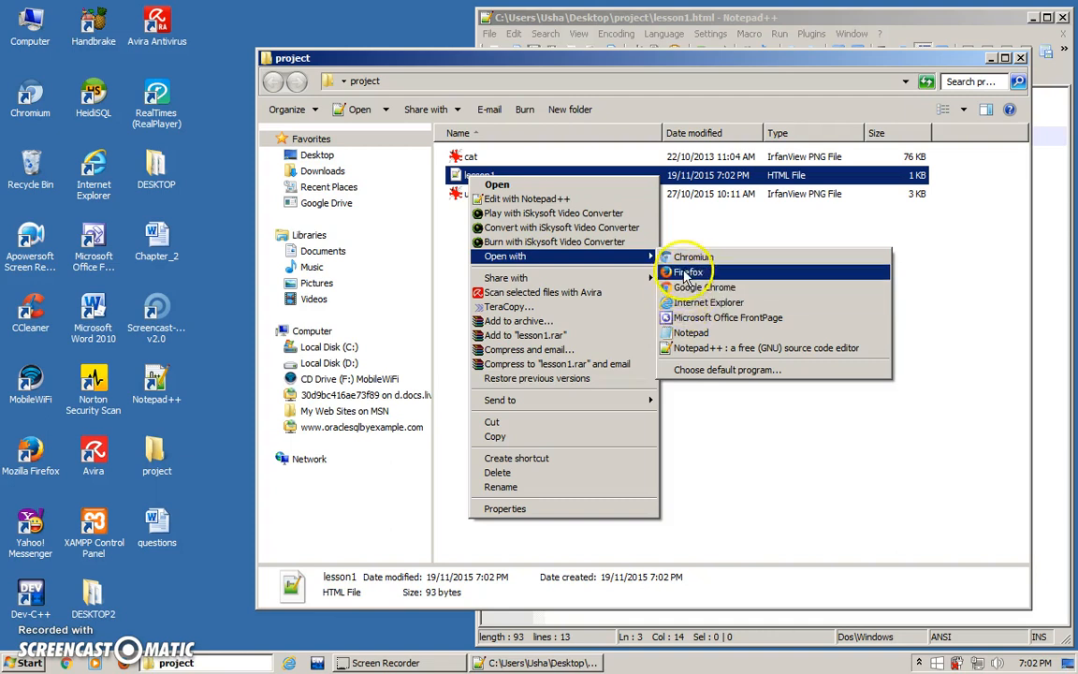
pyautogui.moveTo(708, 301)
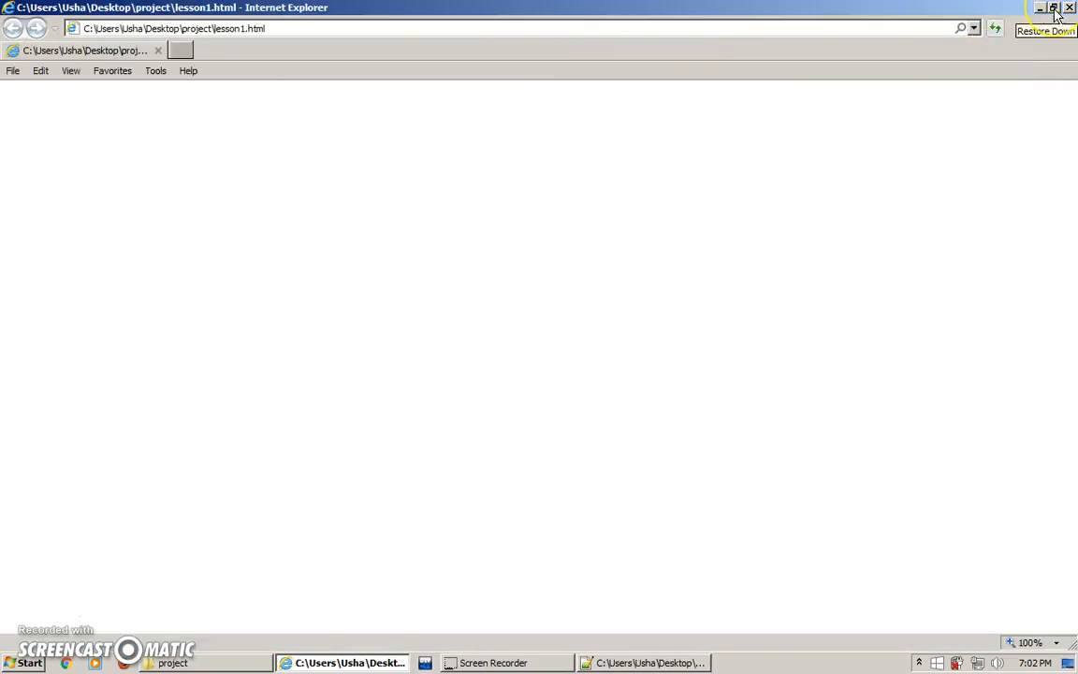
# Restore down Internet Explorer and minimize the project folder window
pyautogui.click(1052, 9)
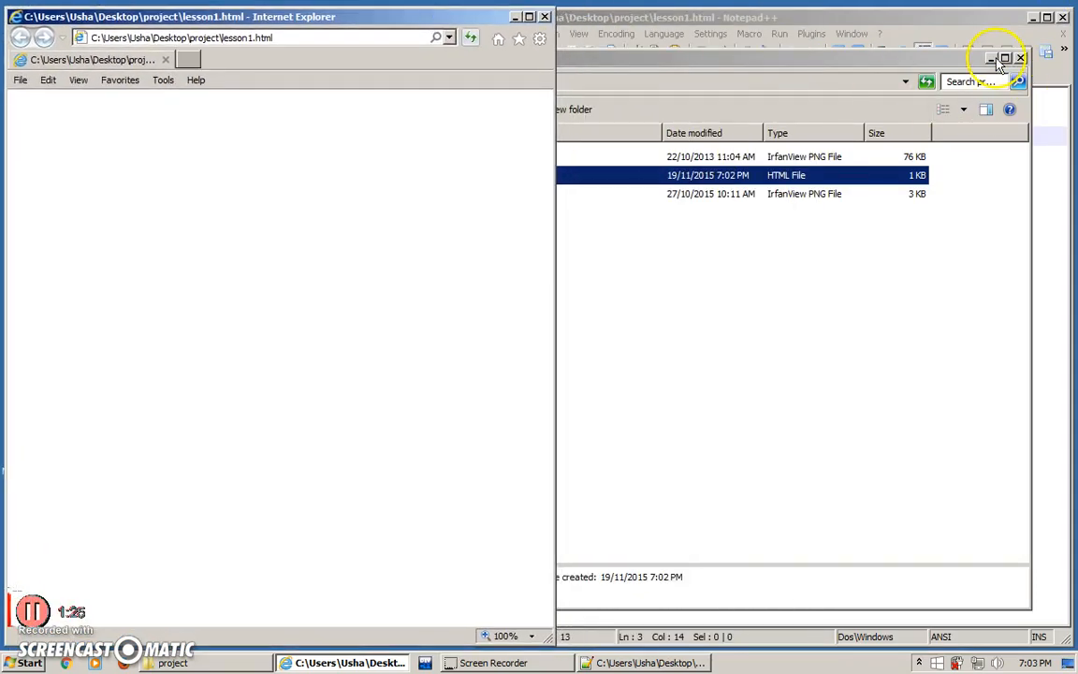
pyautogui.click(1017, 59)
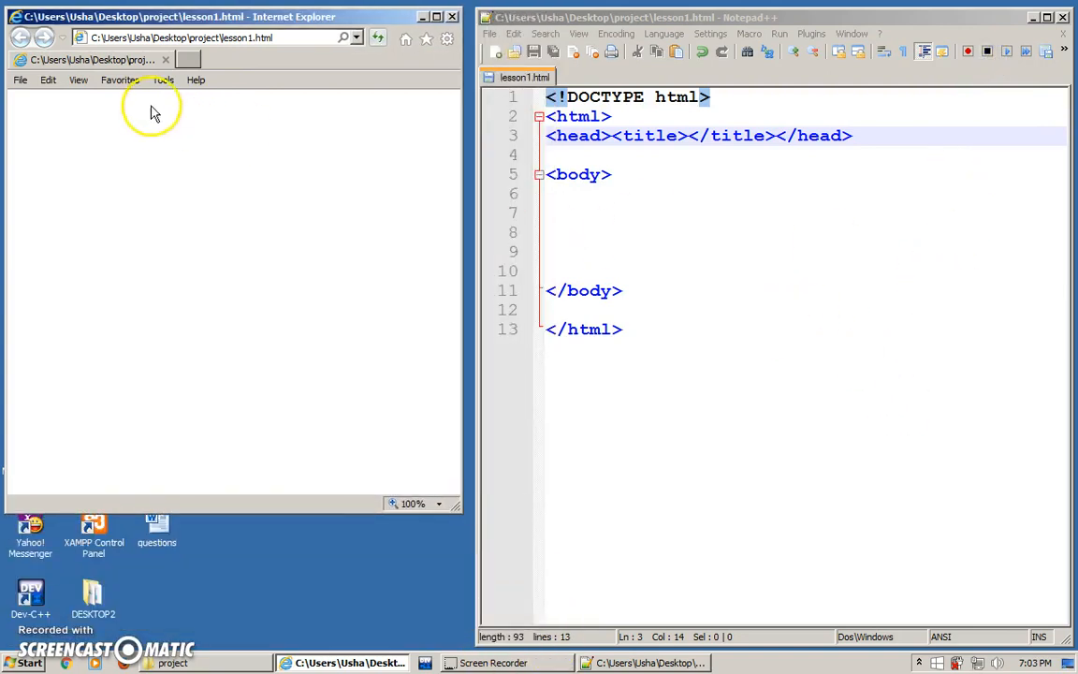
pyautogui.moveTo(224, 179)
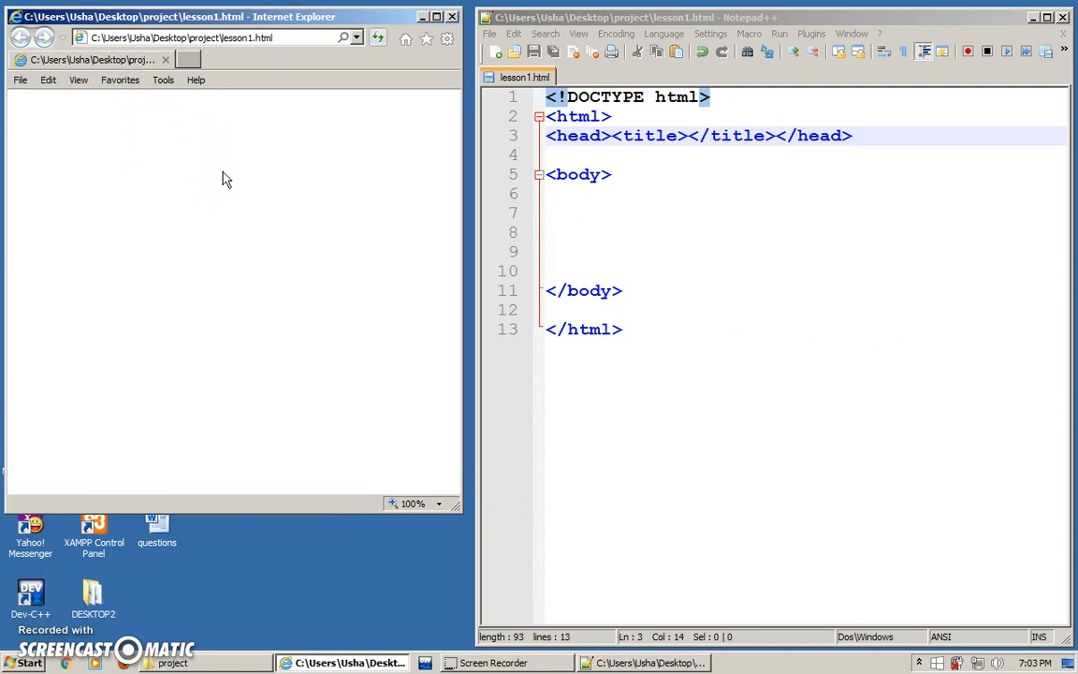
pyautogui.moveTo(281, 200)
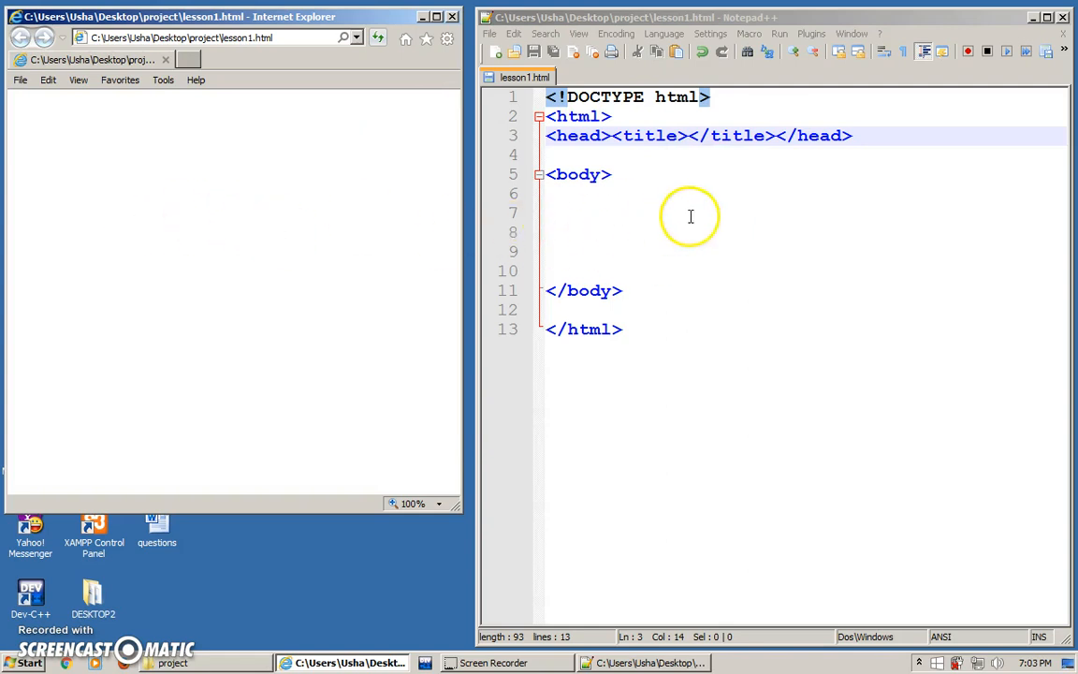
pyautogui.moveTo(748, 228)
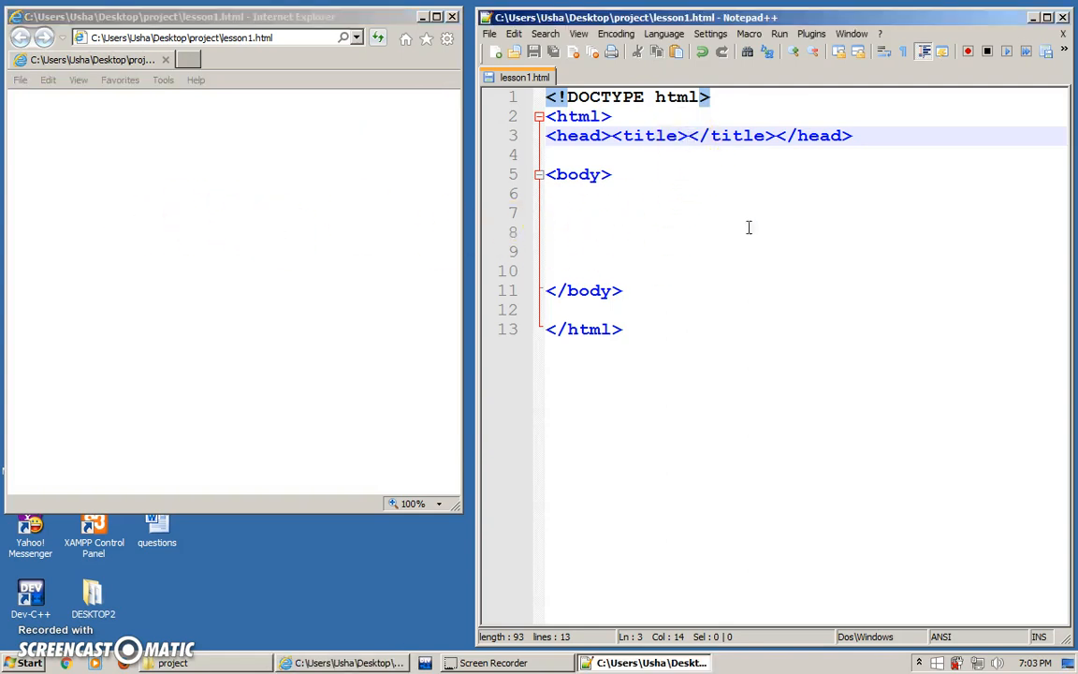
pyautogui.moveTo(750, 252)
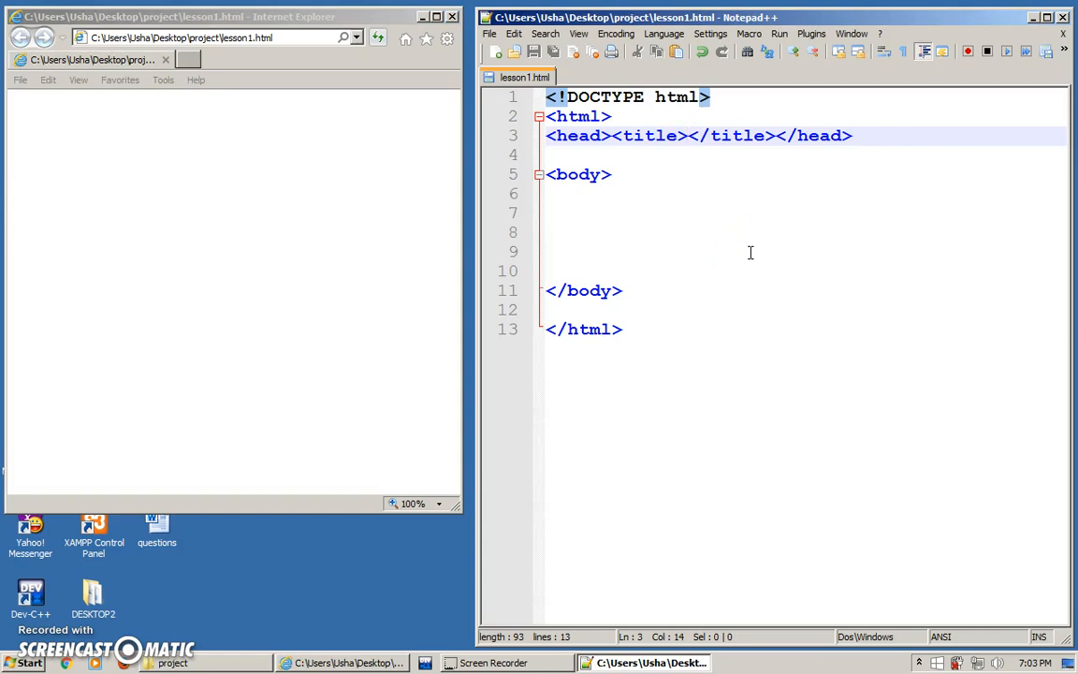
# Type 'Lesson 1' between the title tags
pyautogui.write('Lesson 1')
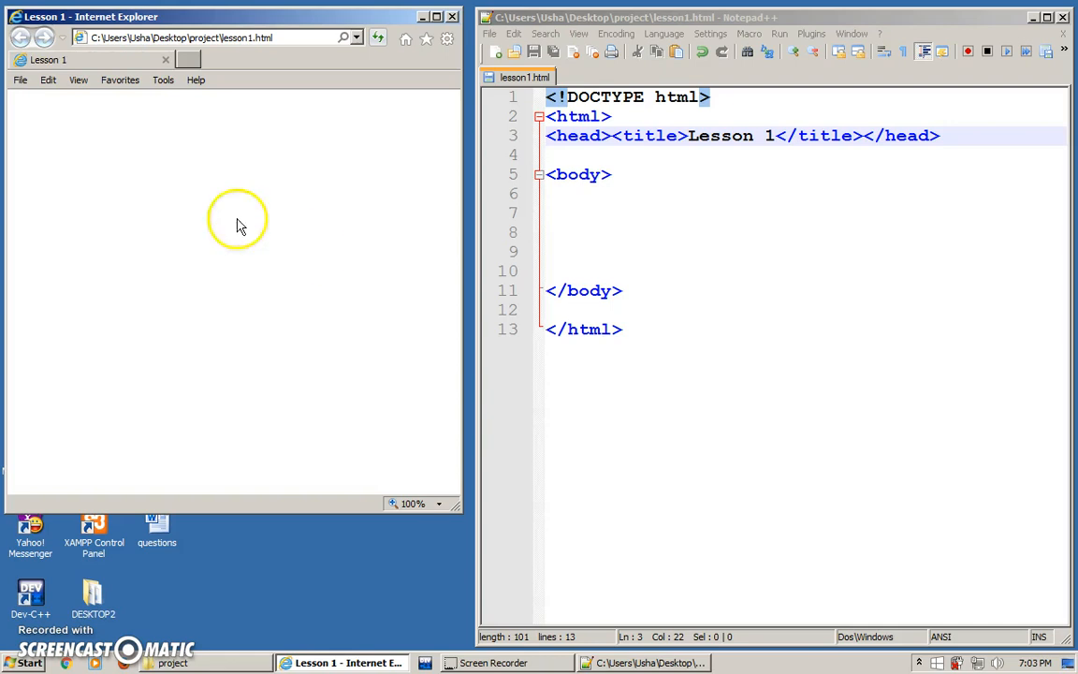
pyautogui.moveTo(694, 136)
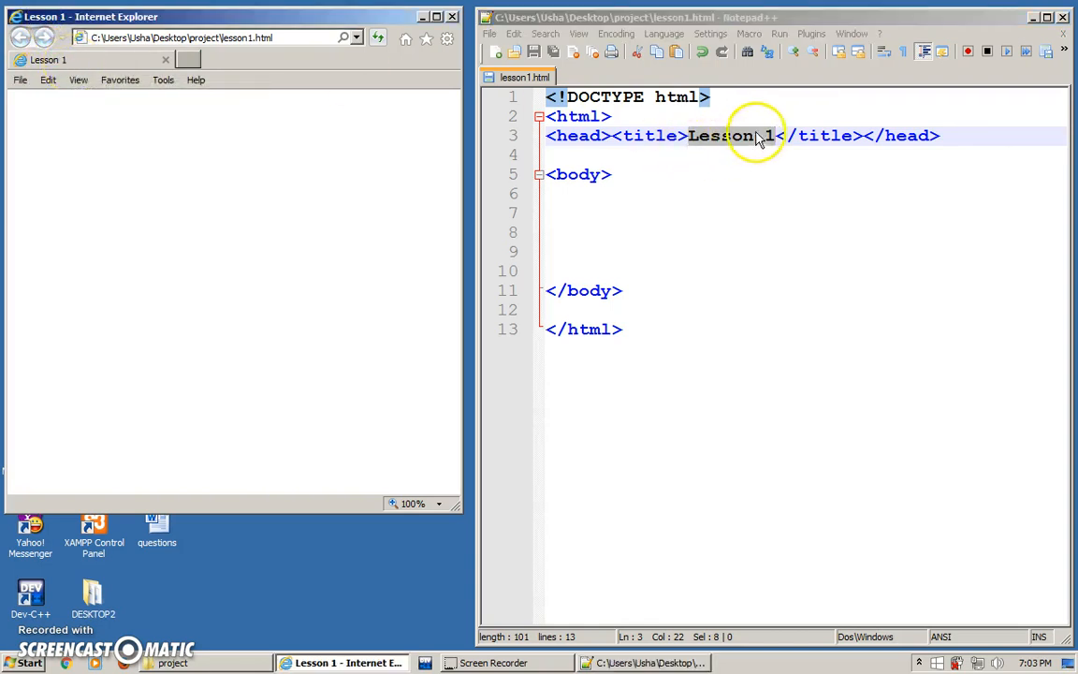
pyautogui.moveTo(649, 153)
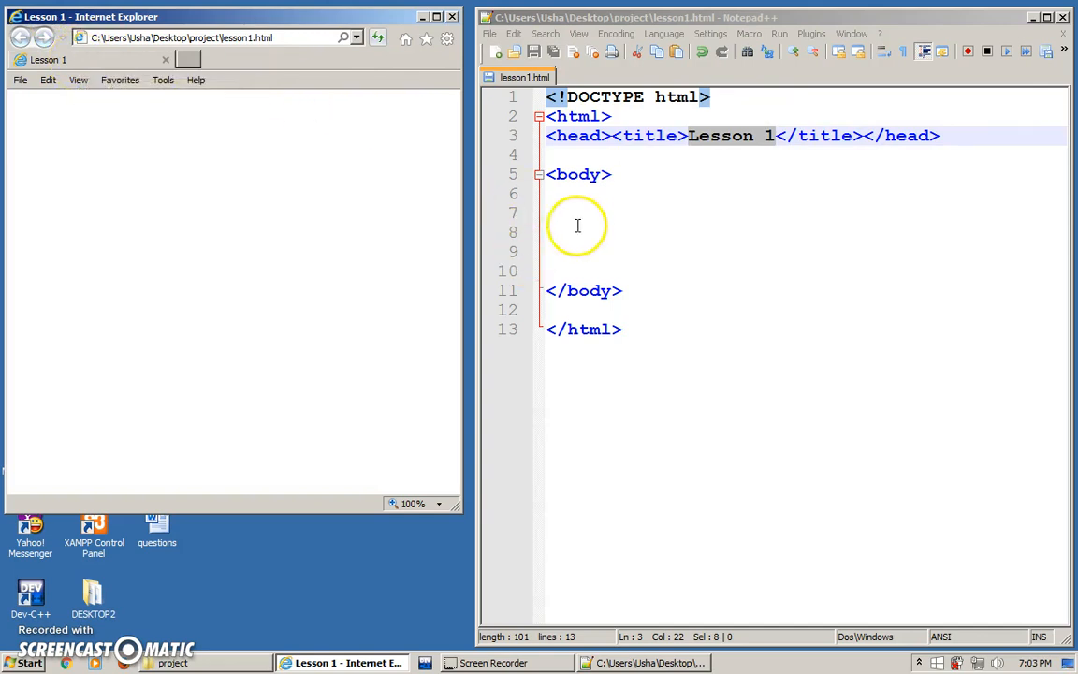
# Add an <h1></h1> tag pair on body line 7 and type 'Topic 1' inside
pyautogui.click(580, 213)
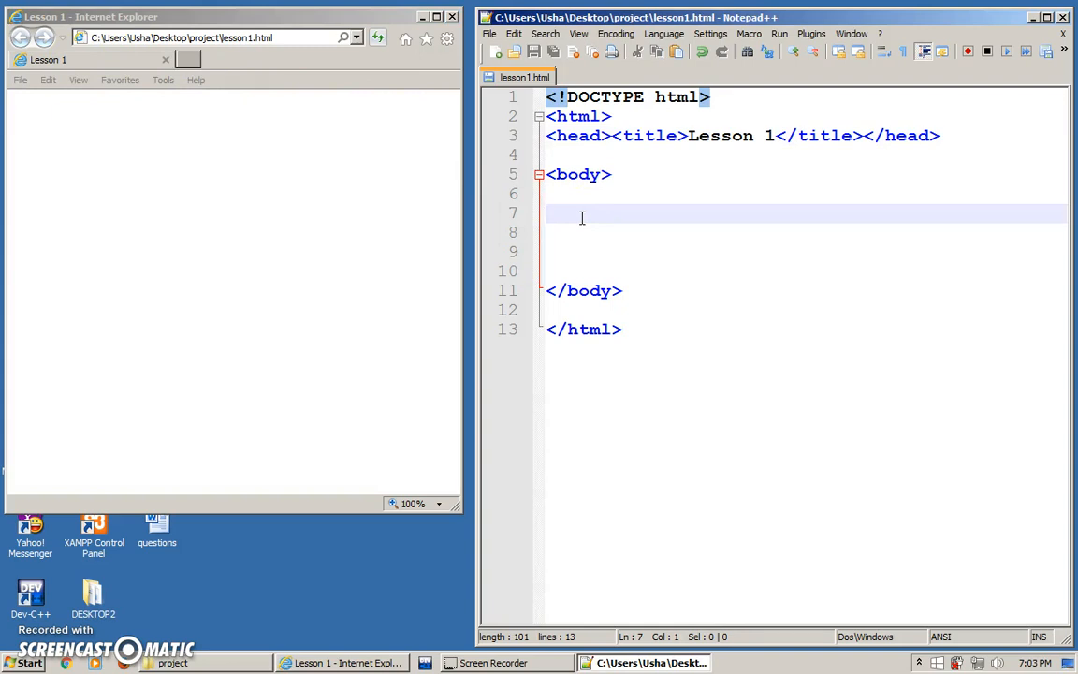
pyautogui.write('<h1><')
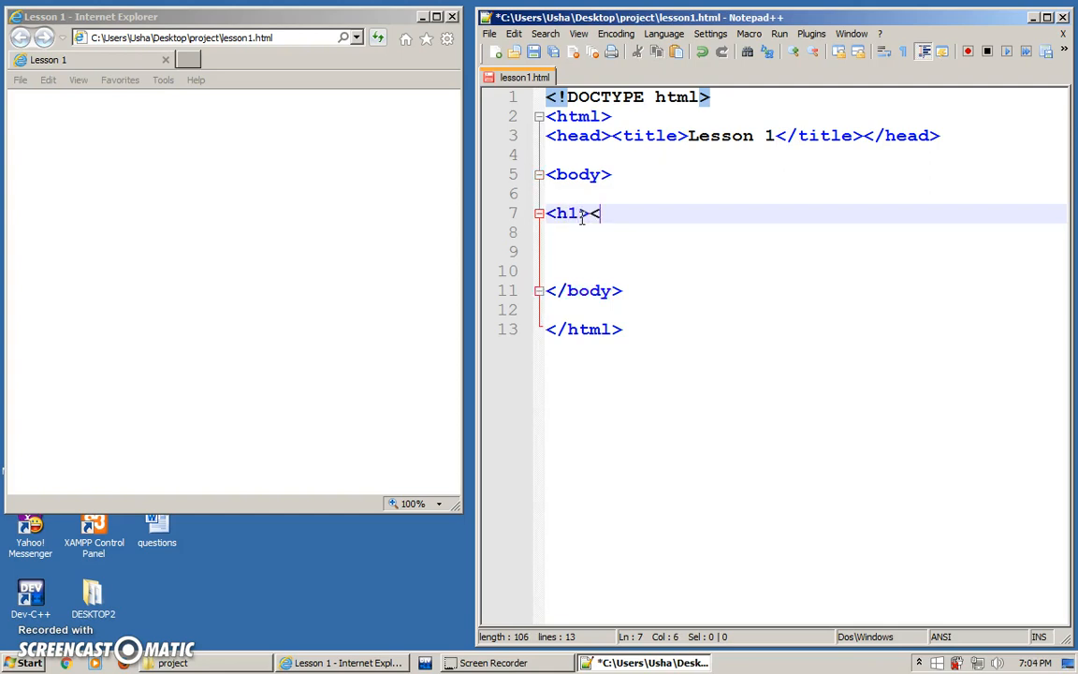
pyautogui.write('/h1>')
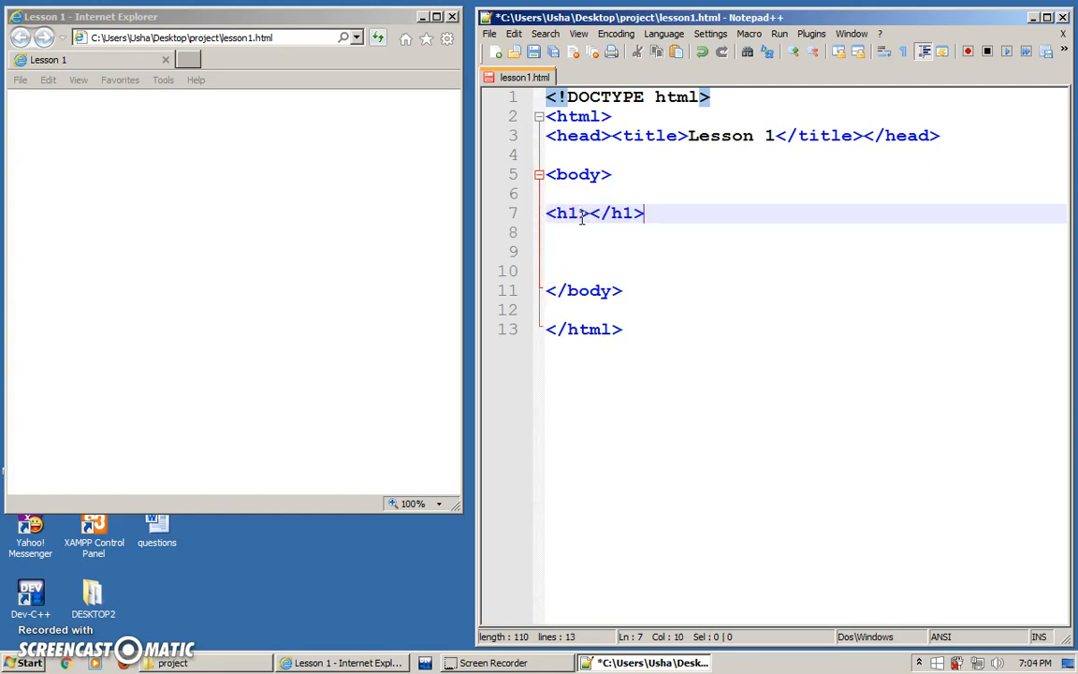
pyautogui.doubleClick(565, 213)
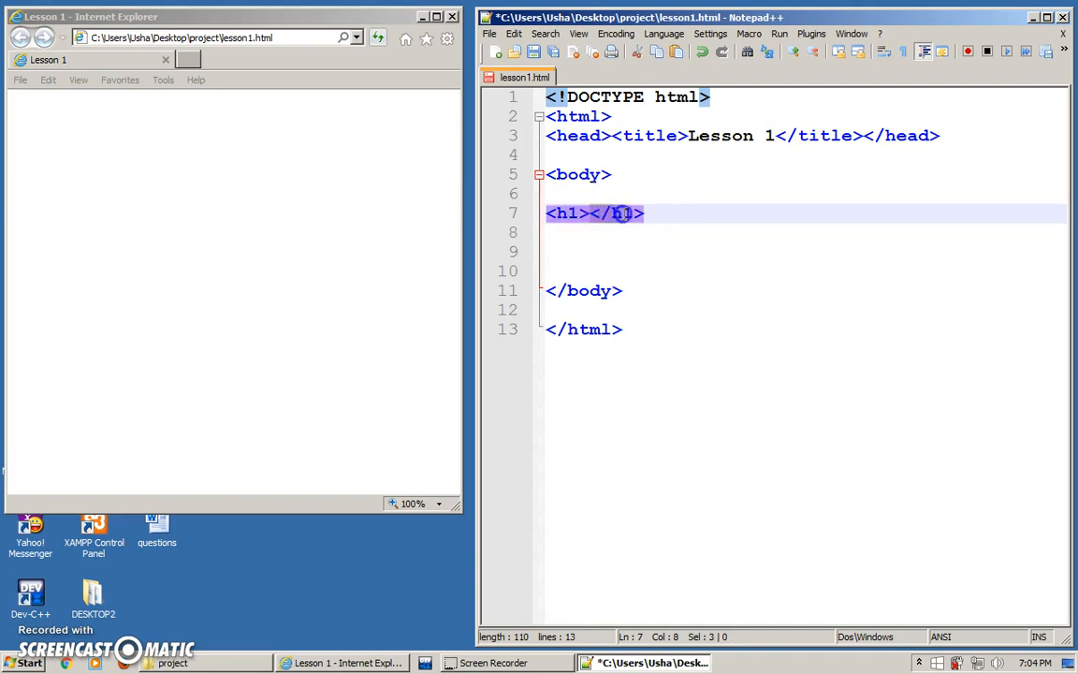
pyautogui.click(625, 232)
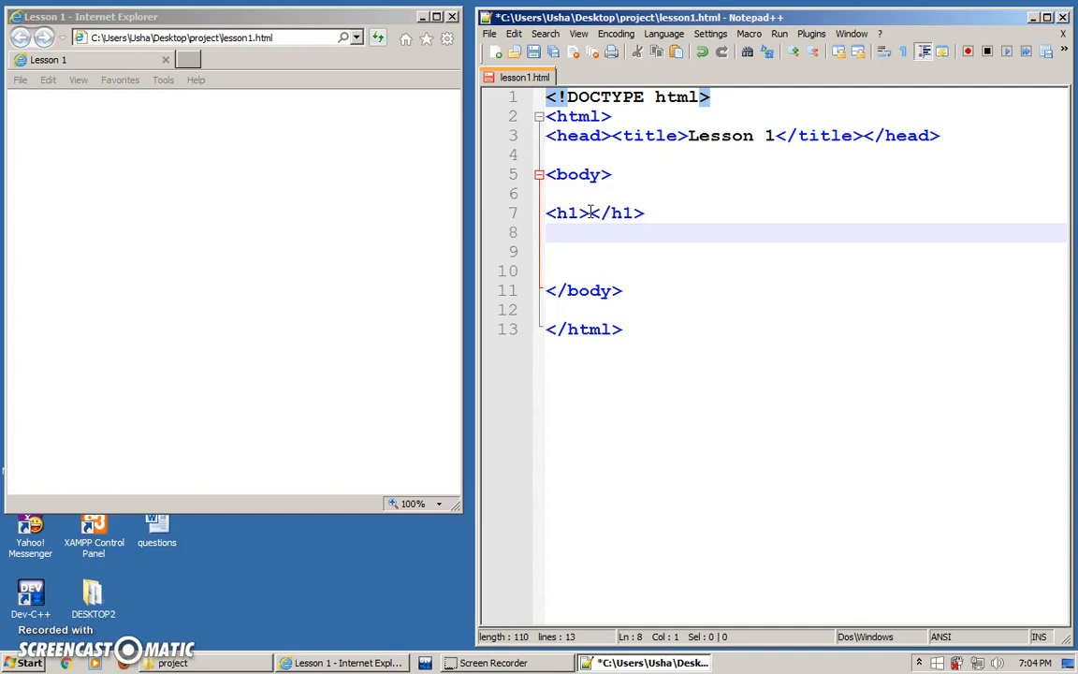
pyautogui.click(580, 213)
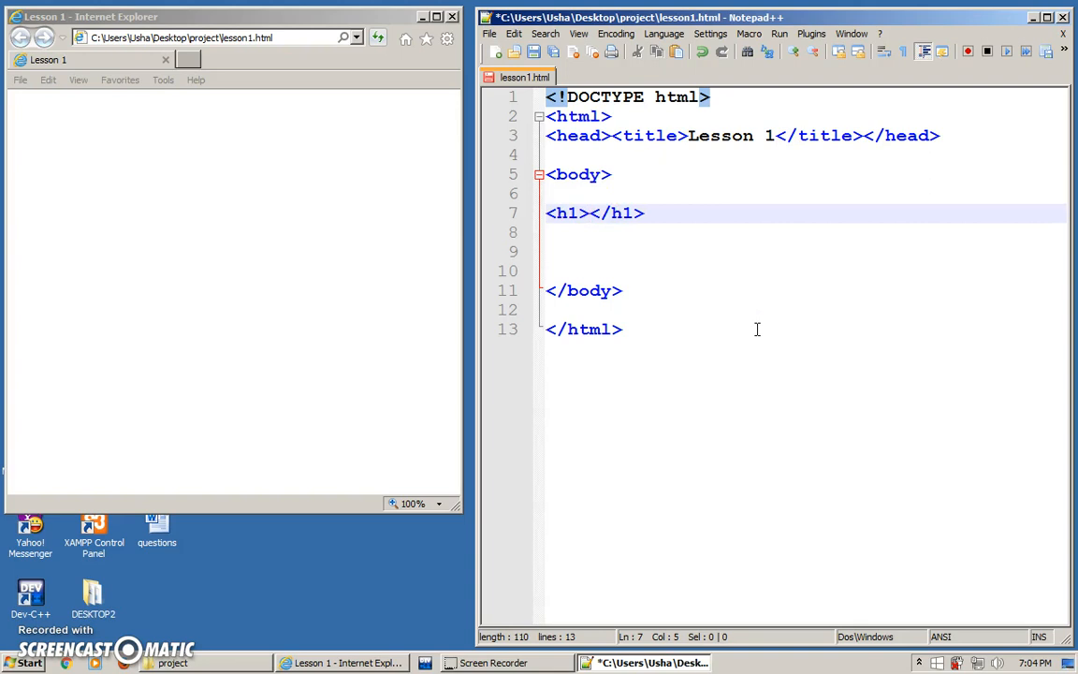
pyautogui.write('Topic 1')
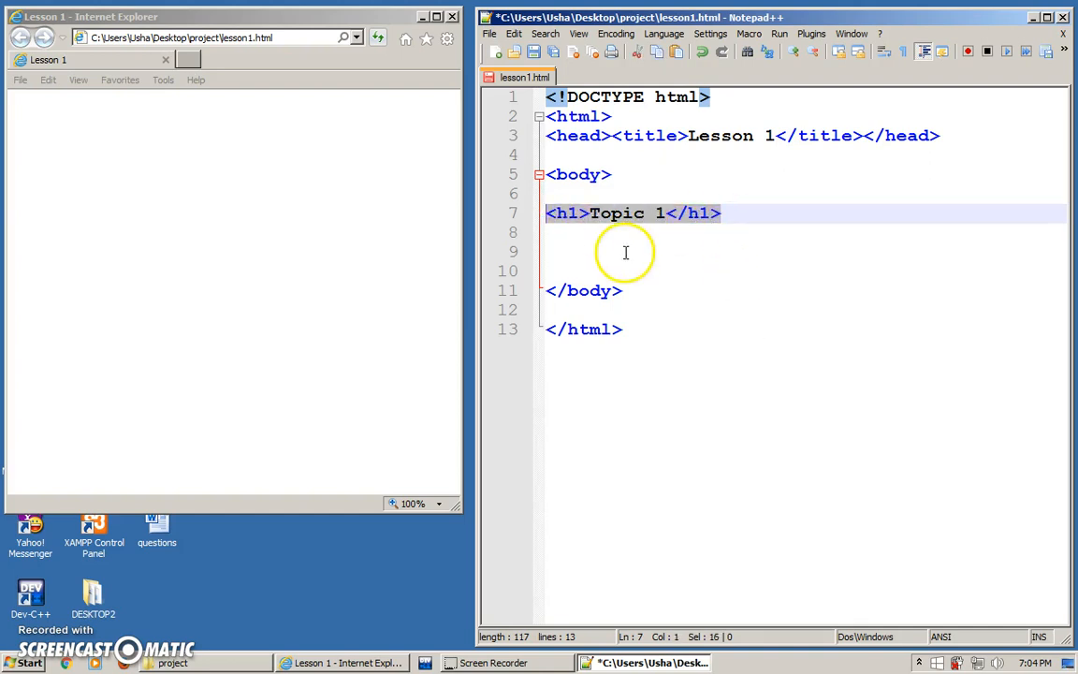
pyautogui.moveTo(582, 240)
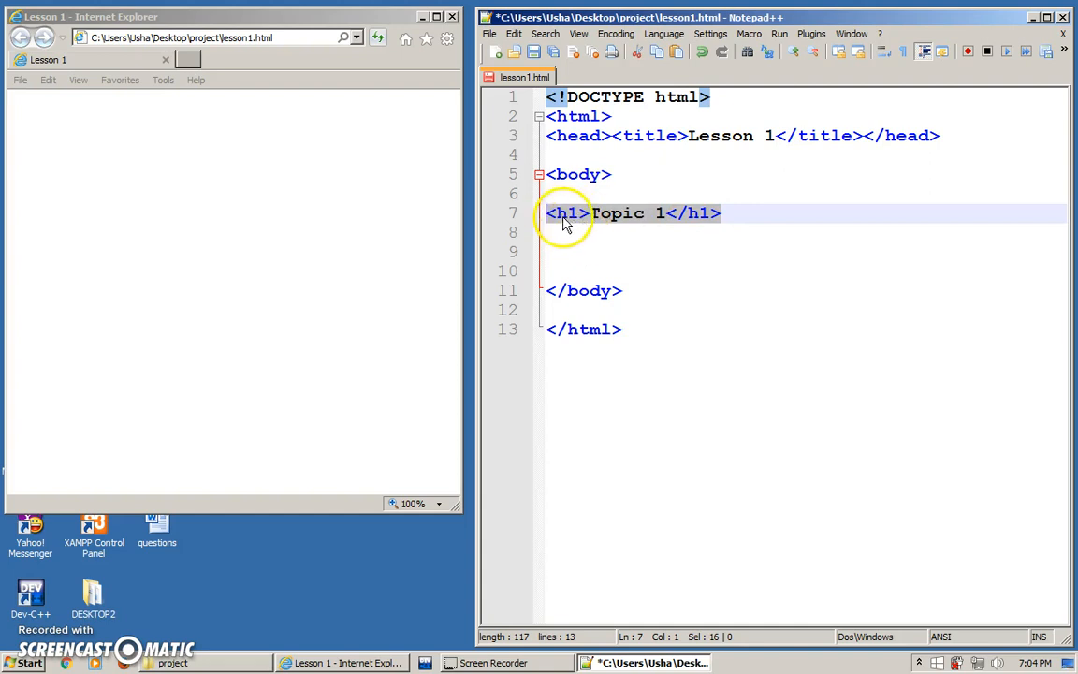
pyautogui.moveTo(571, 229)
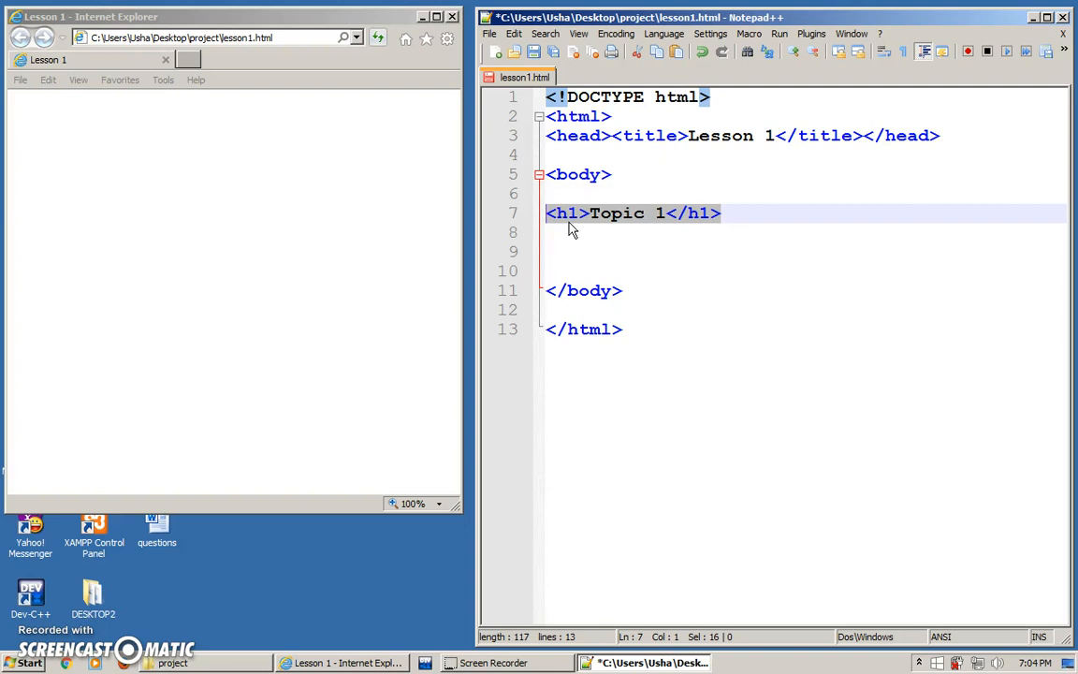
# Copy the <h1>Topic 1</h1> line and paste it twice below
pyautogui.rightClick(571, 229)
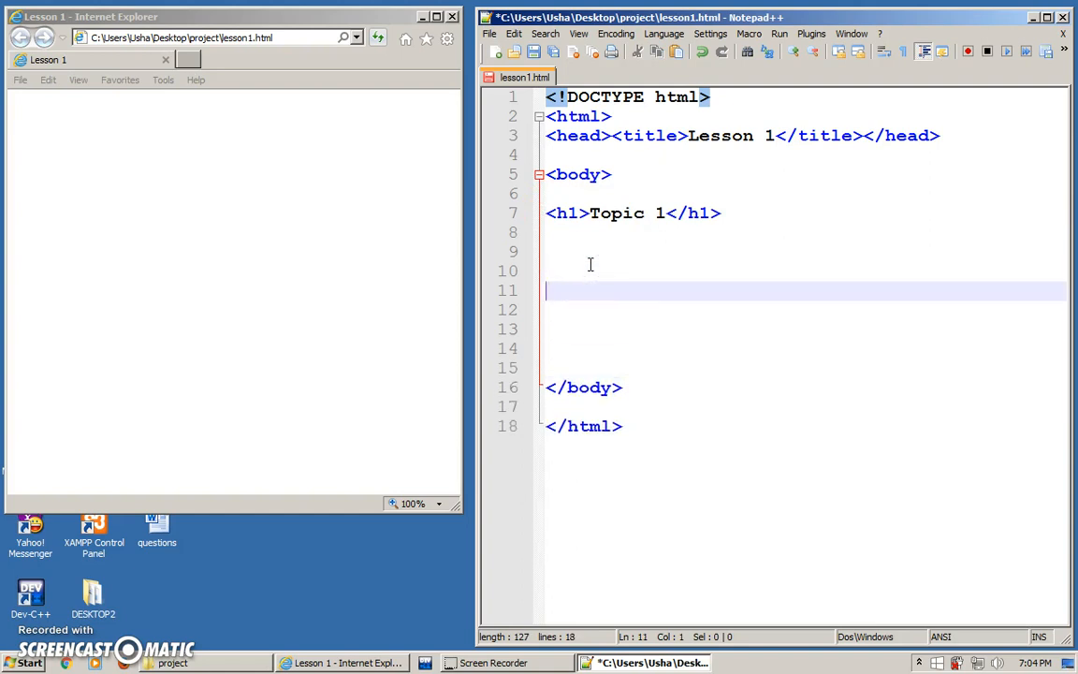
pyautogui.write('<h1>Topic 1</h1>')
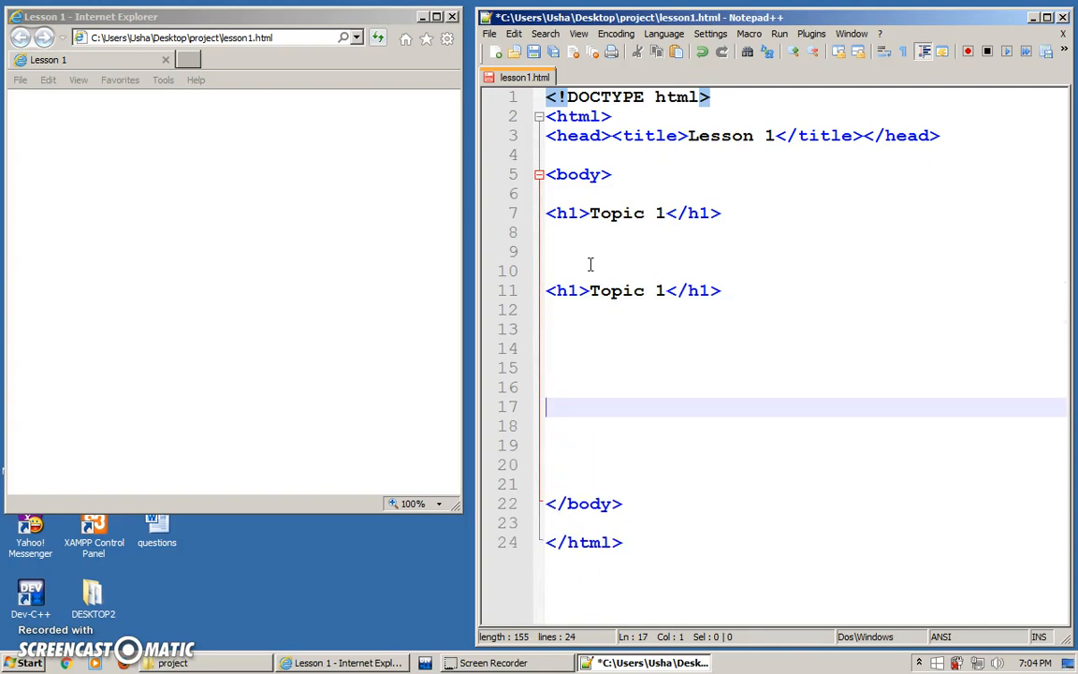
pyautogui.write('<h1>Topic 1</h1>')
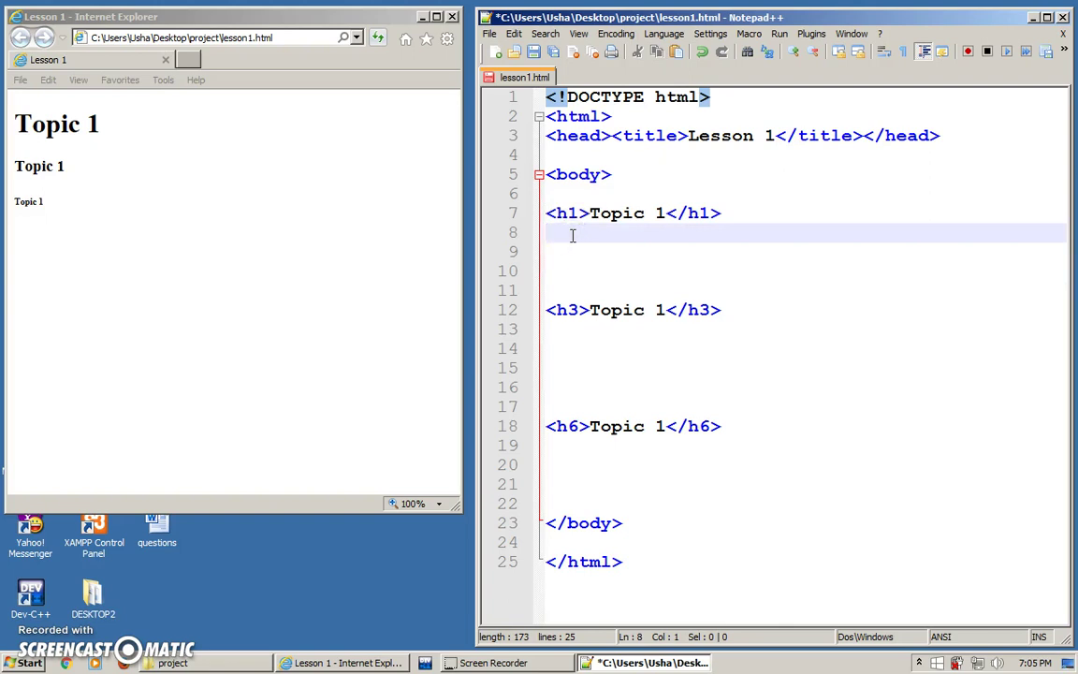
# Add the paragraph 'I like to play tennis' on the line after the h1
pyautogui.write('<p>')
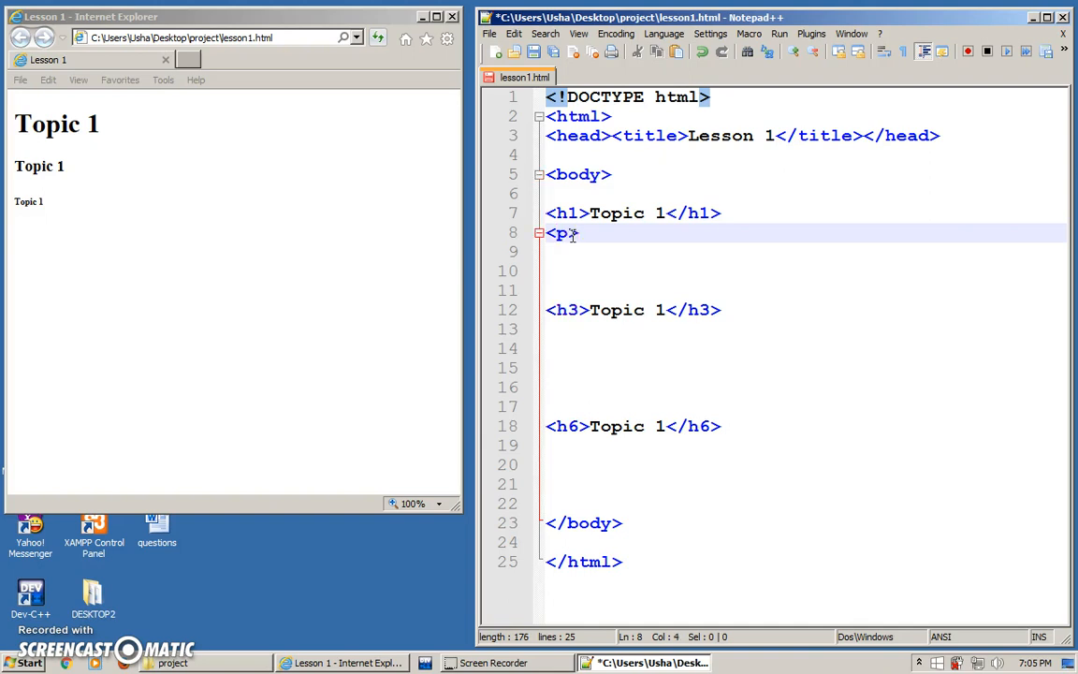
pyautogui.write('</p')
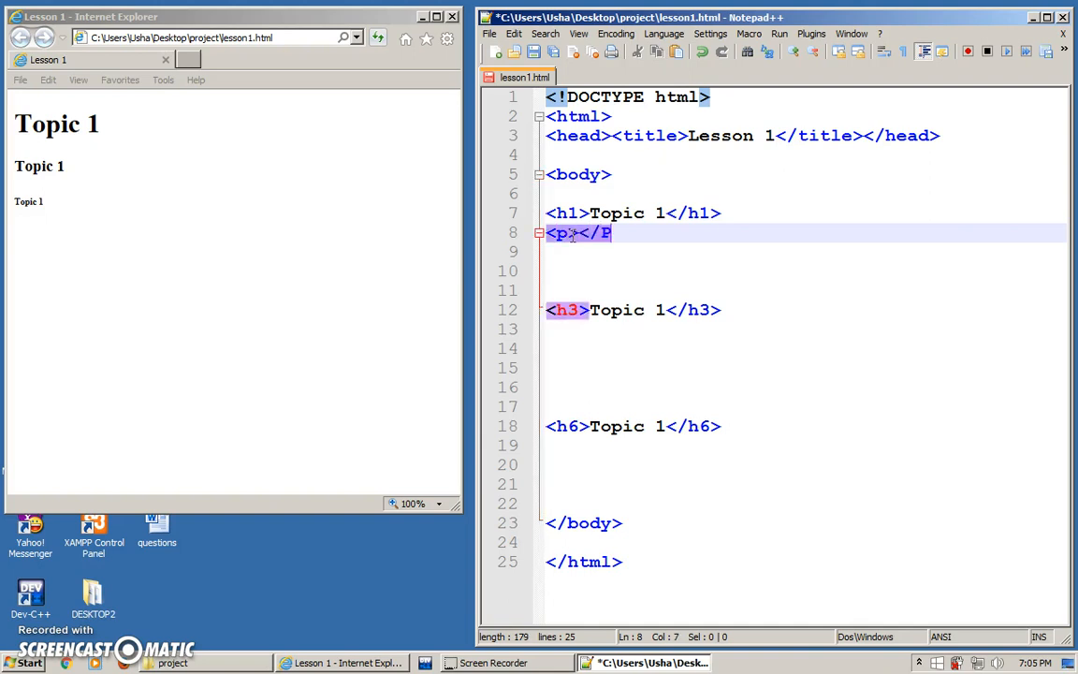
pyautogui.press('BackSpace')
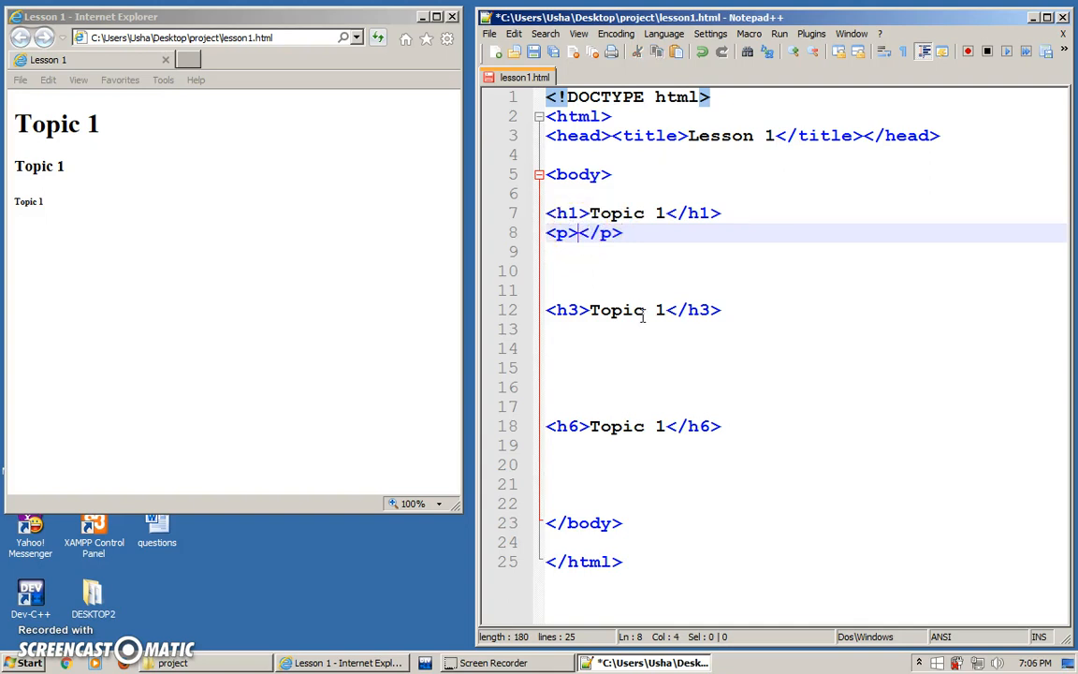
pyautogui.write('I like to')
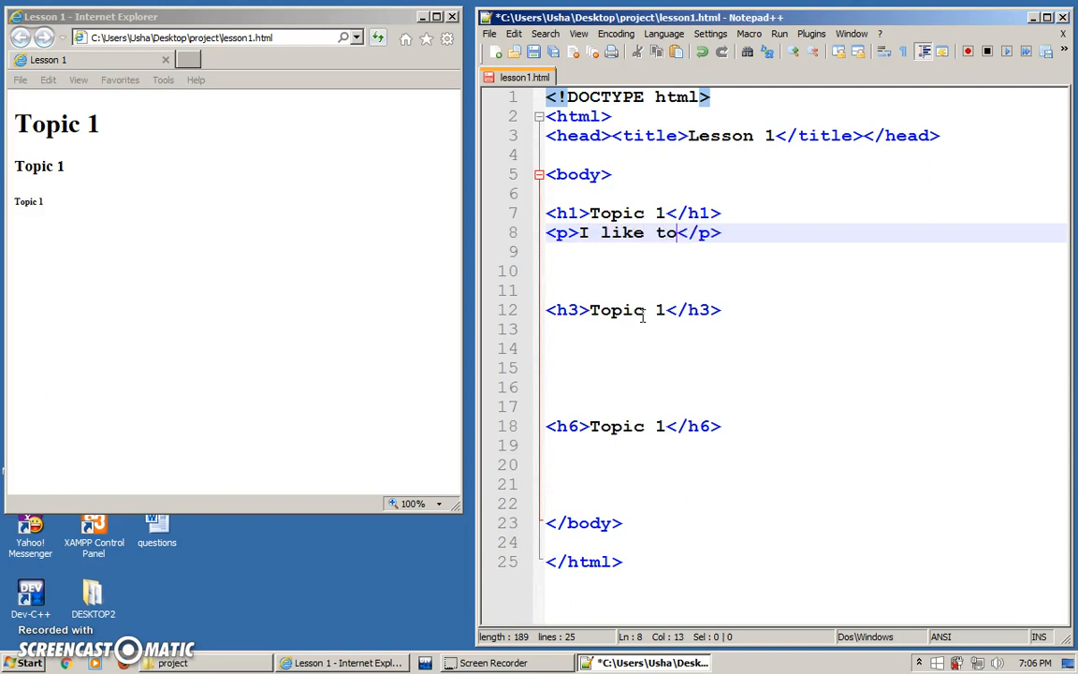
pyautogui.write('play ten')
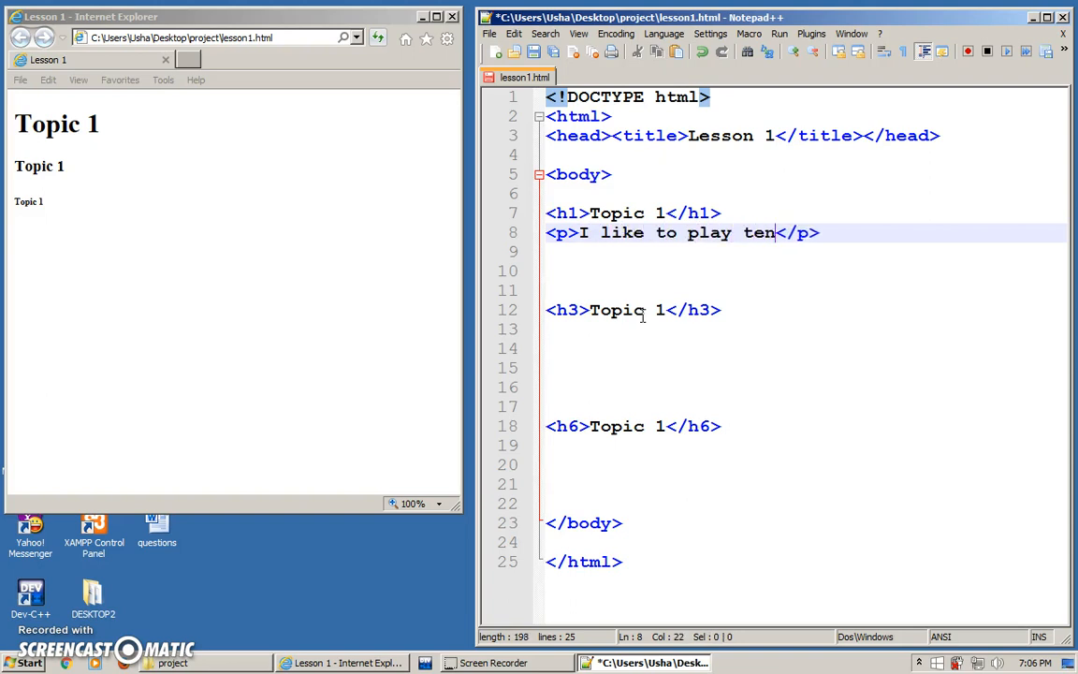
pyautogui.write('nis')
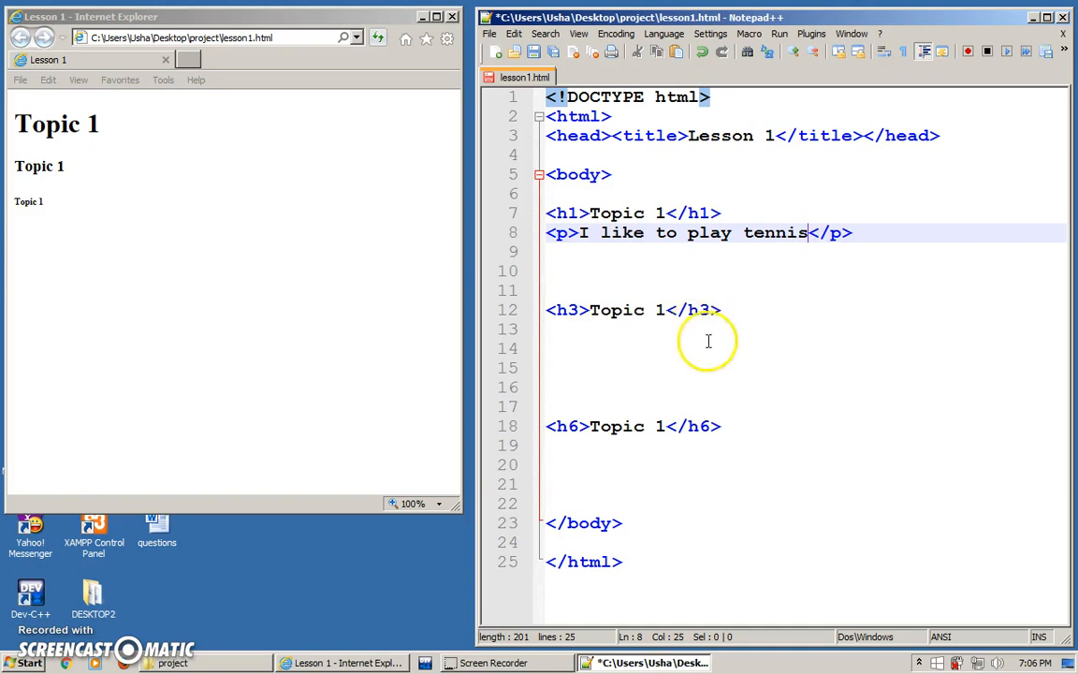
# Add a second paragraph reading 'I like the beach'
pyautogui.write('<p></p>')
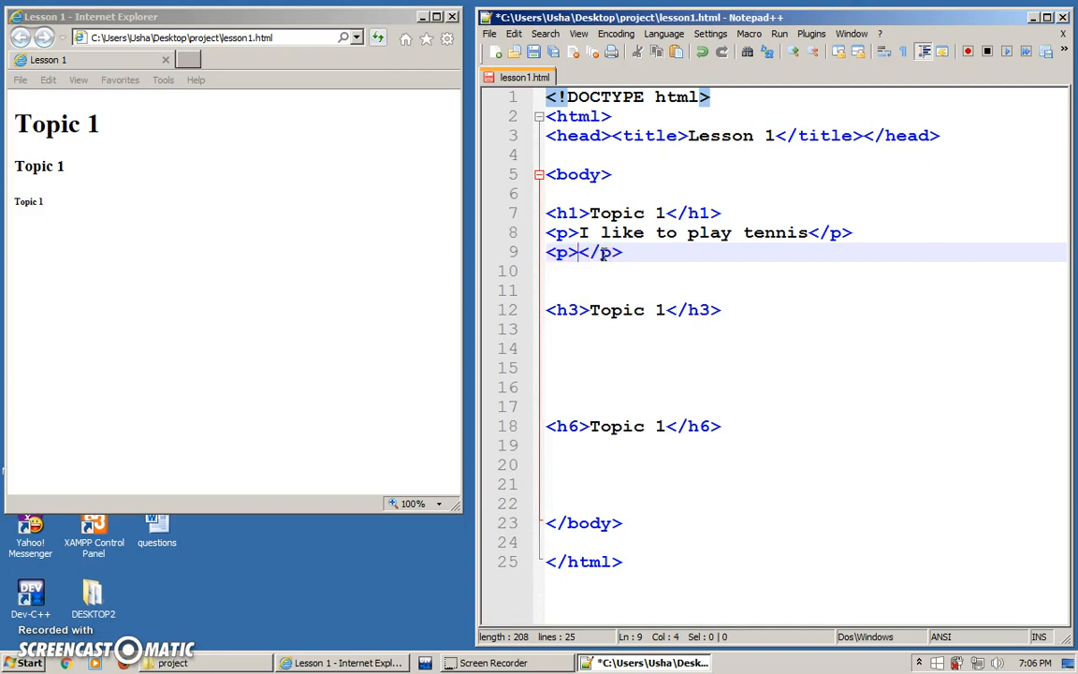
pyautogui.write('I like the')
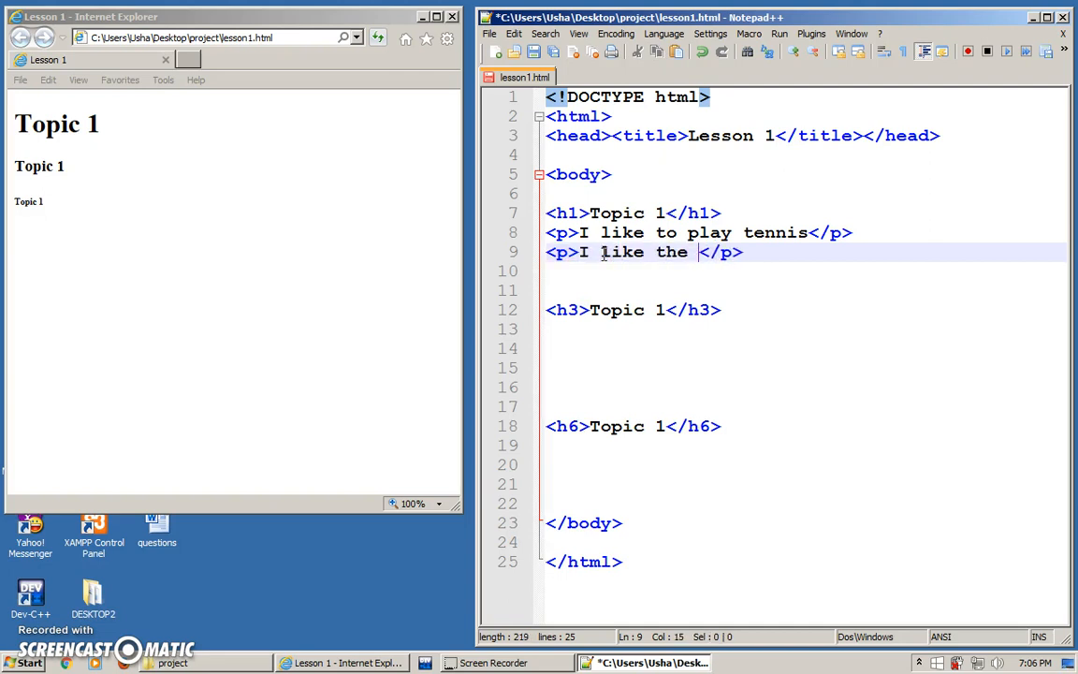
pyautogui.write('beach')
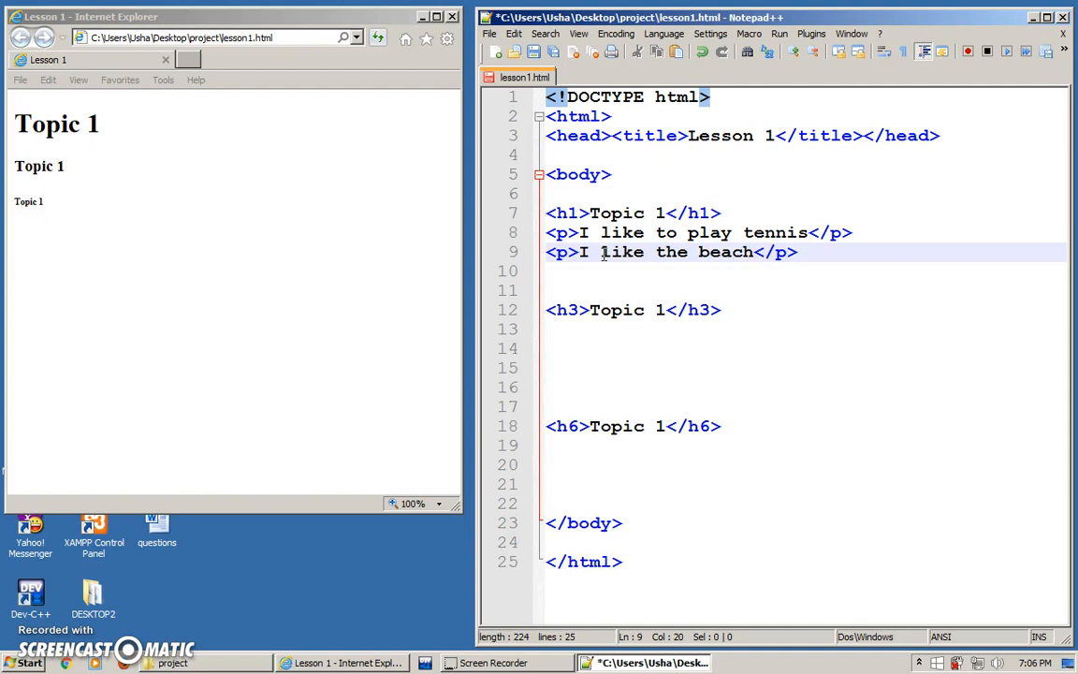
pyautogui.moveTo(599, 285)
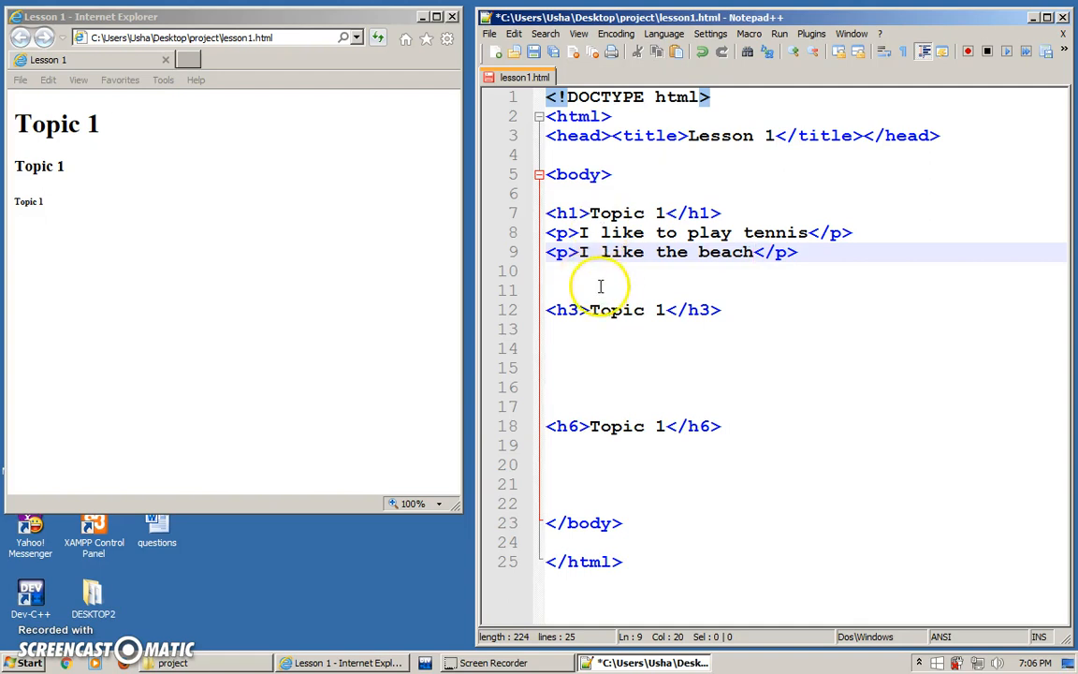
# Insert <hr> tags on blank line 11 and on the line above the h6 heading
pyautogui.click(599, 287)
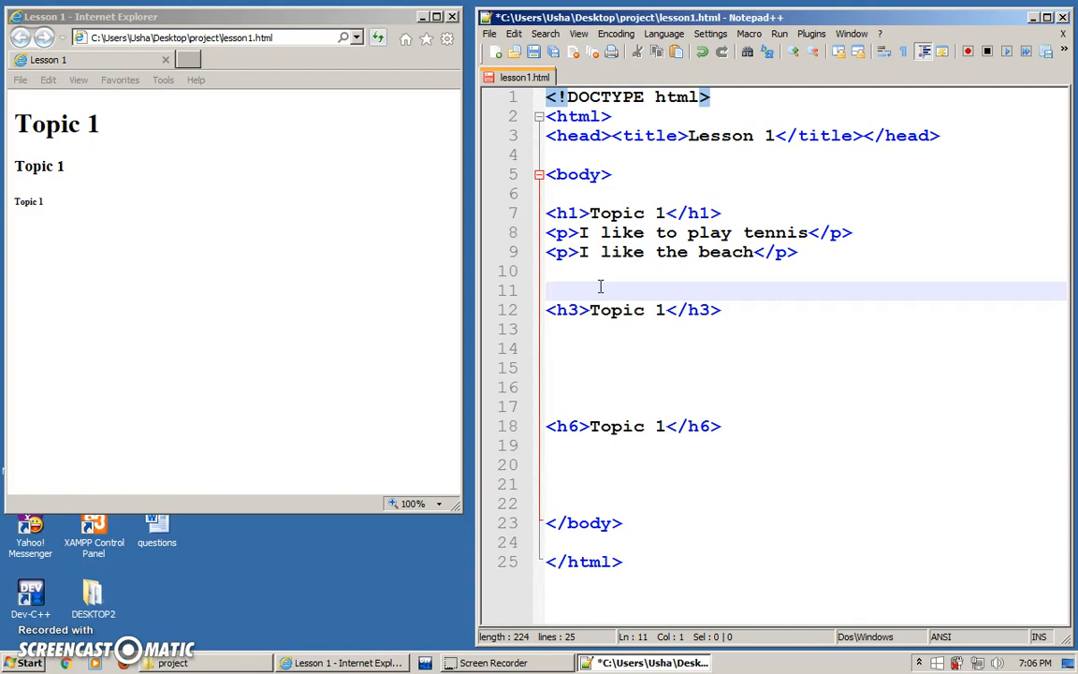
pyautogui.write('<')
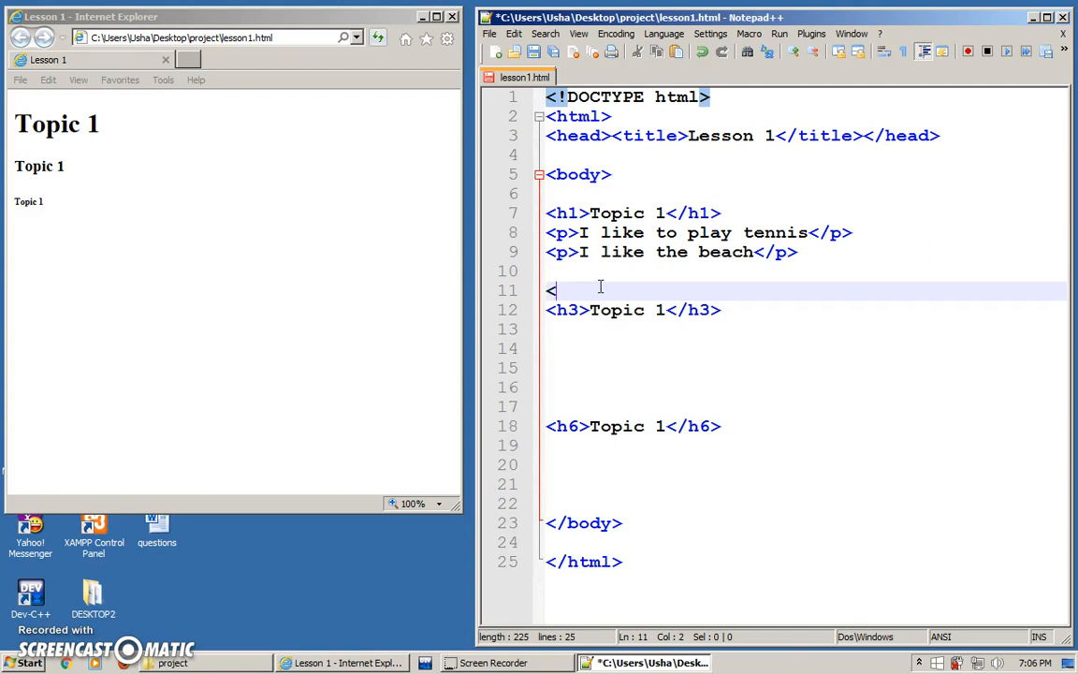
pyautogui.write('hr')
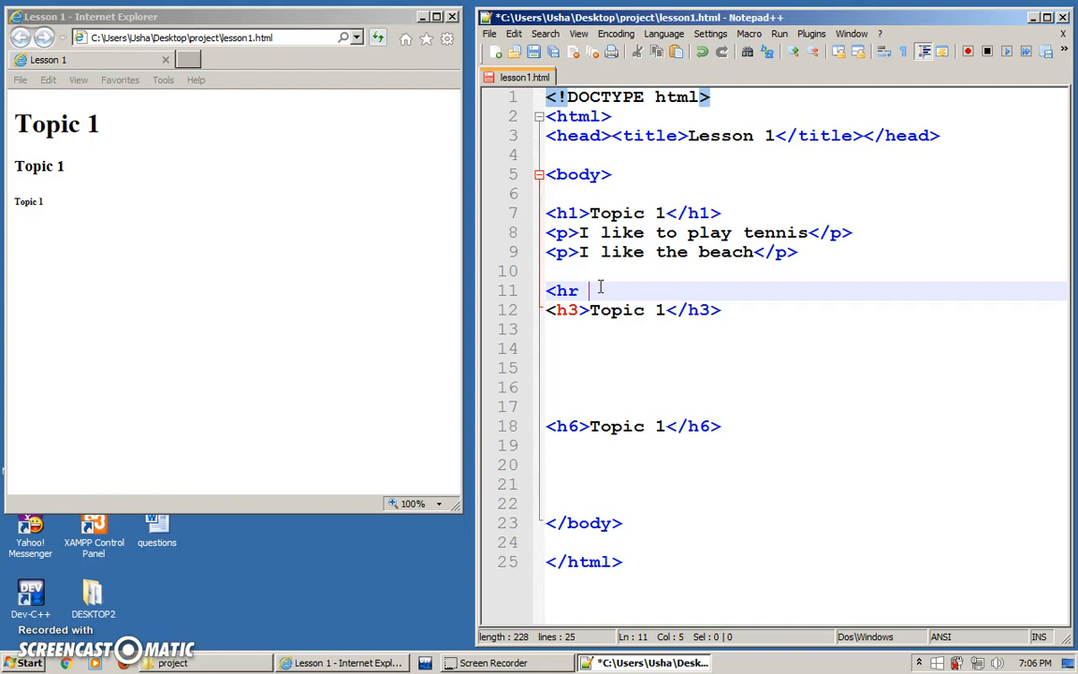
pyautogui.press('Backspace')
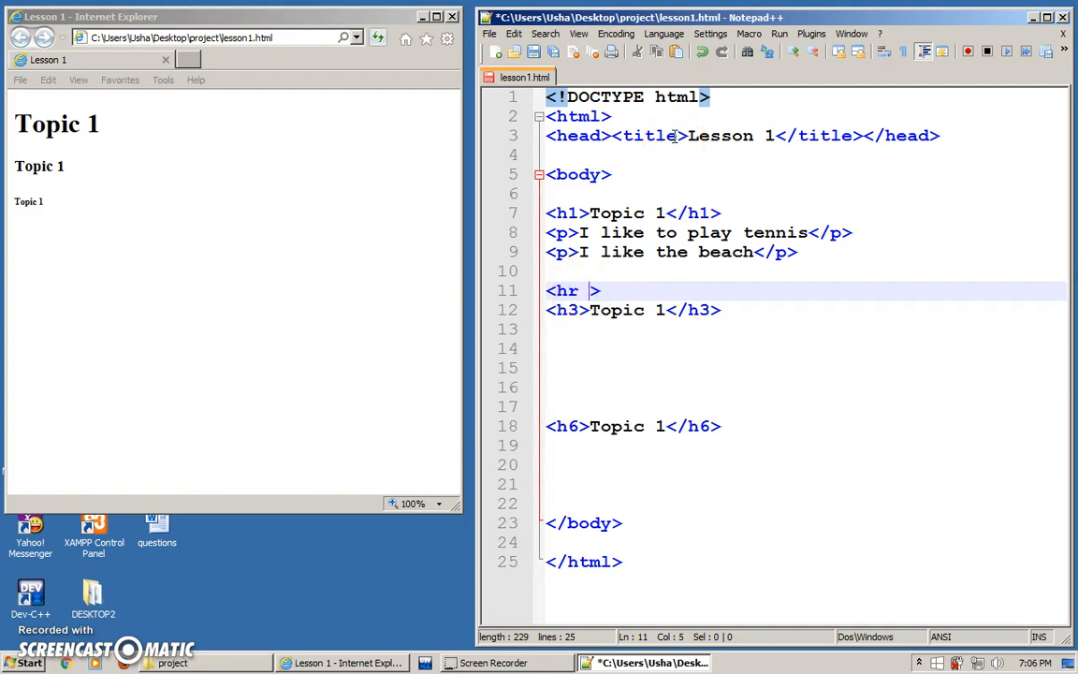
pyautogui.write('/')
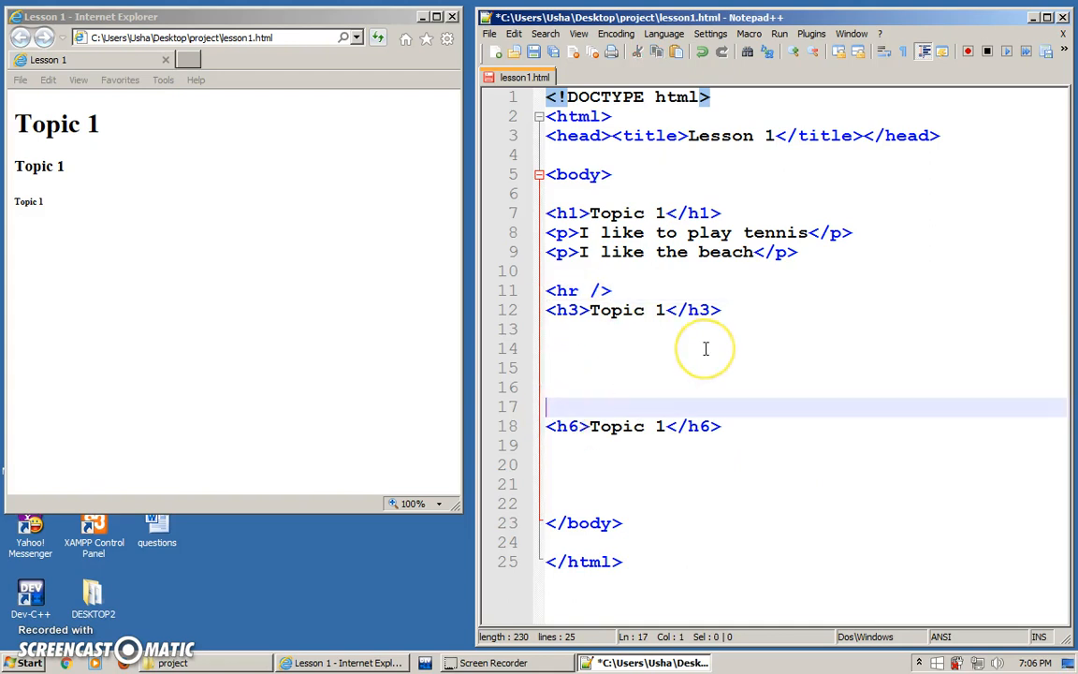
pyautogui.write('<hr')
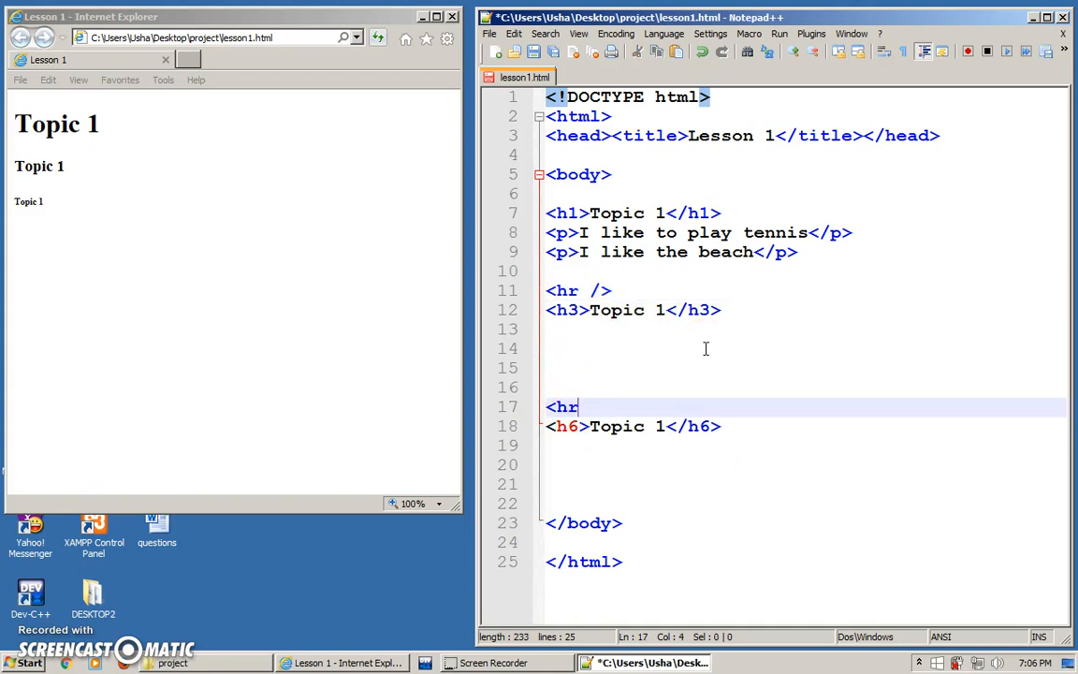
pyautogui.write('>')
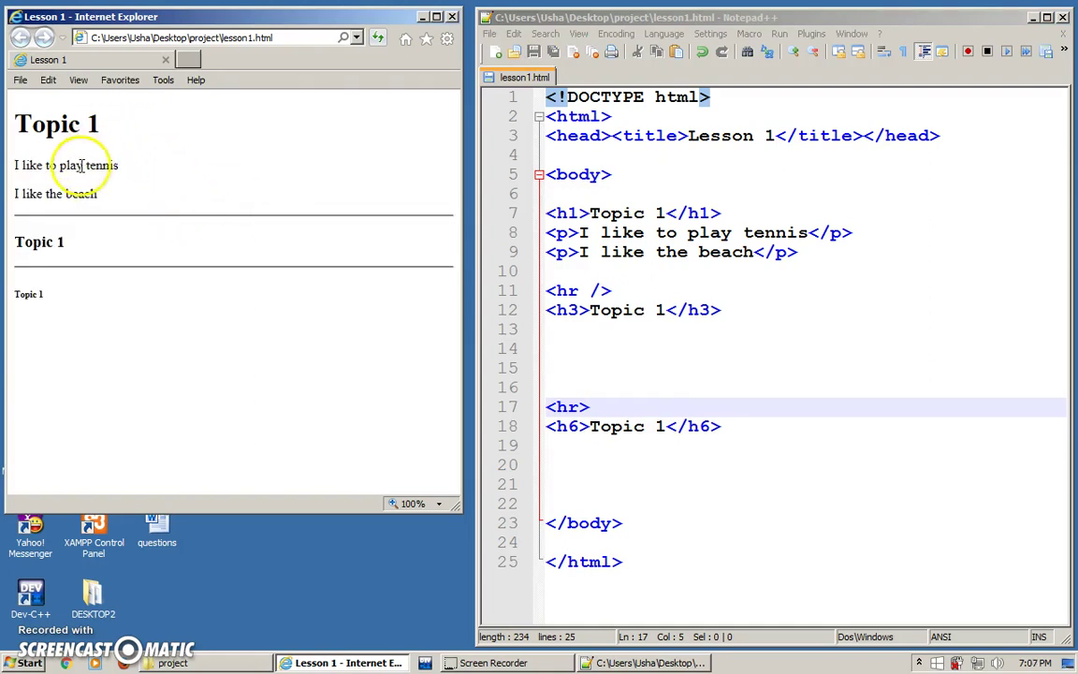
pyautogui.moveTo(506, 294)
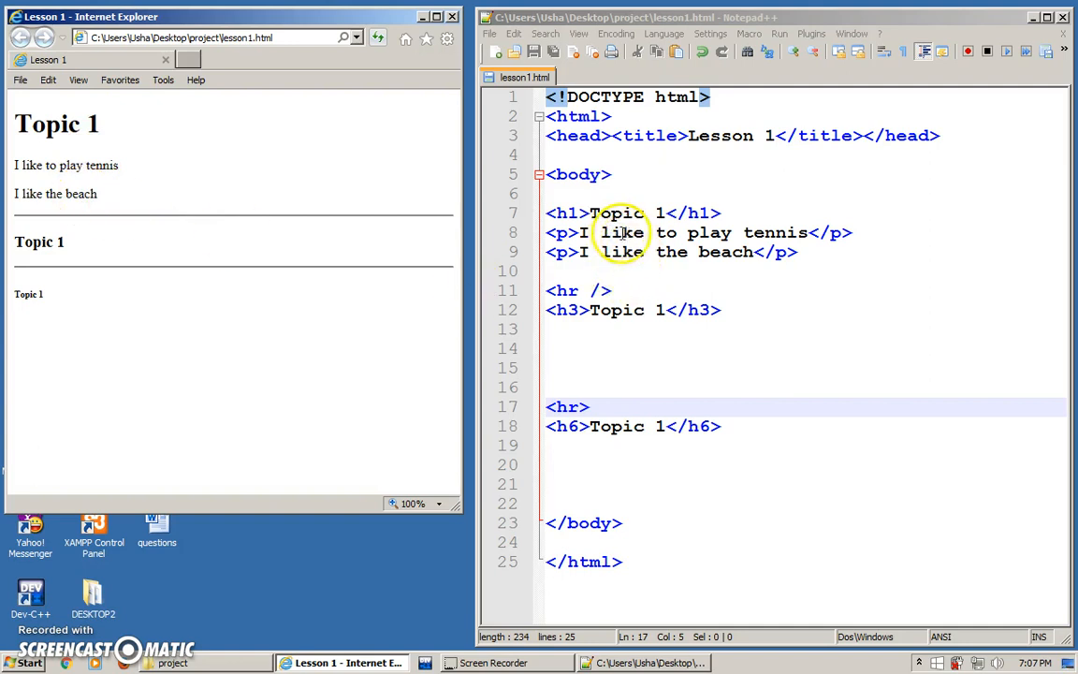
pyautogui.moveTo(187, 230)
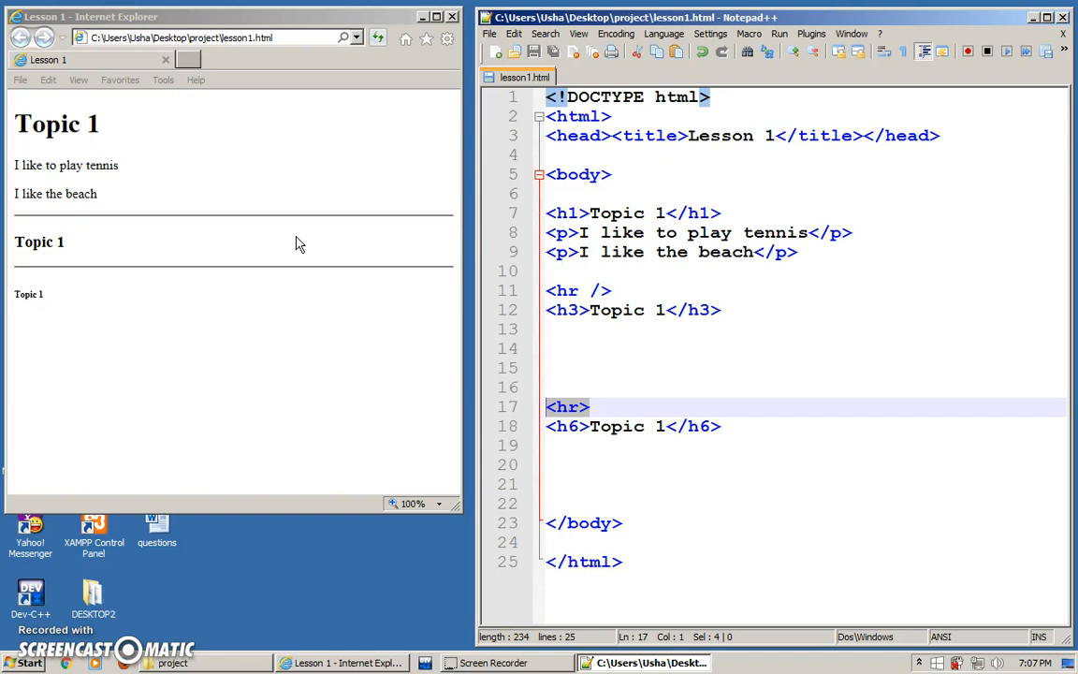
# Start extending the first paragraph after 'tennis' with a period
pyautogui.click(102, 194)
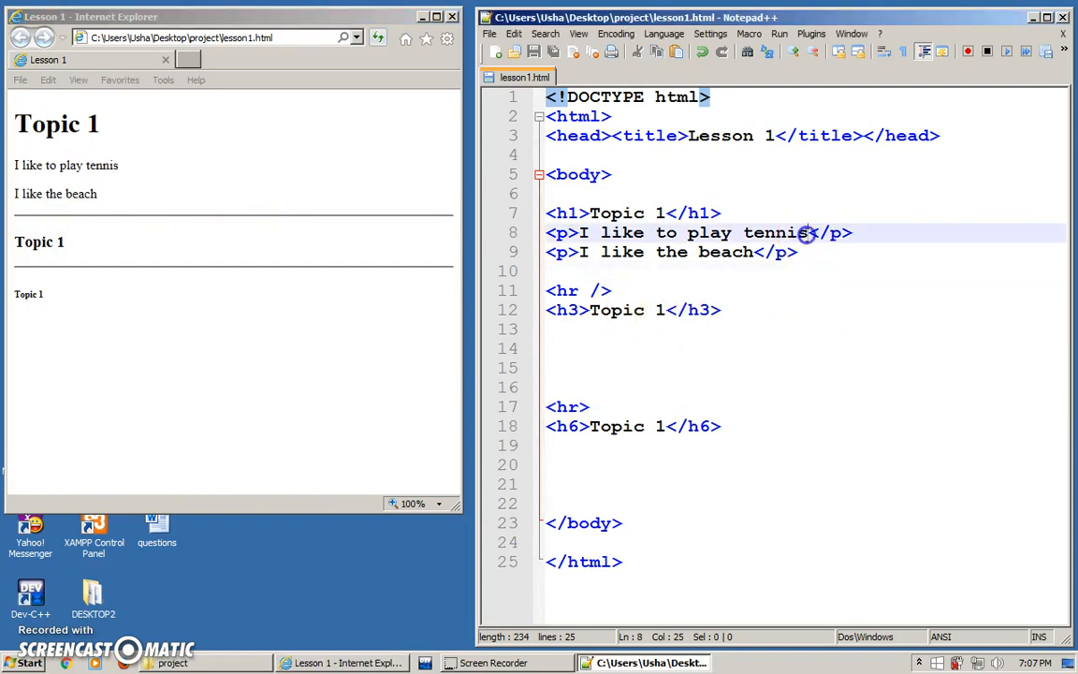
pyautogui.write('. I like to play at a cl')
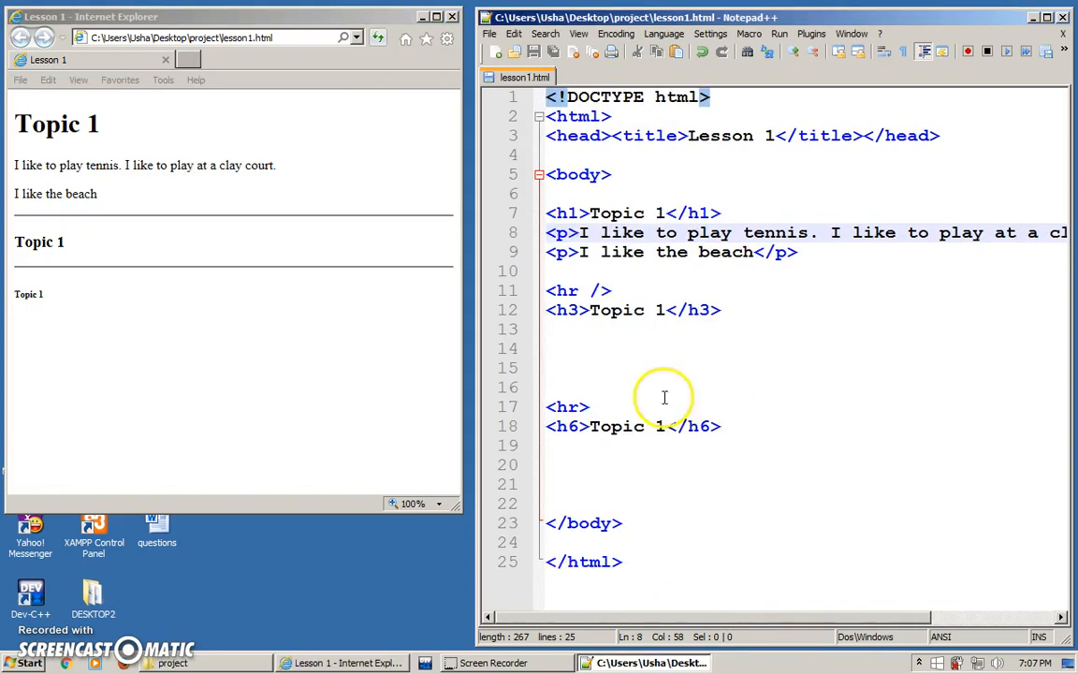
pyautogui.moveTo(707, 178)
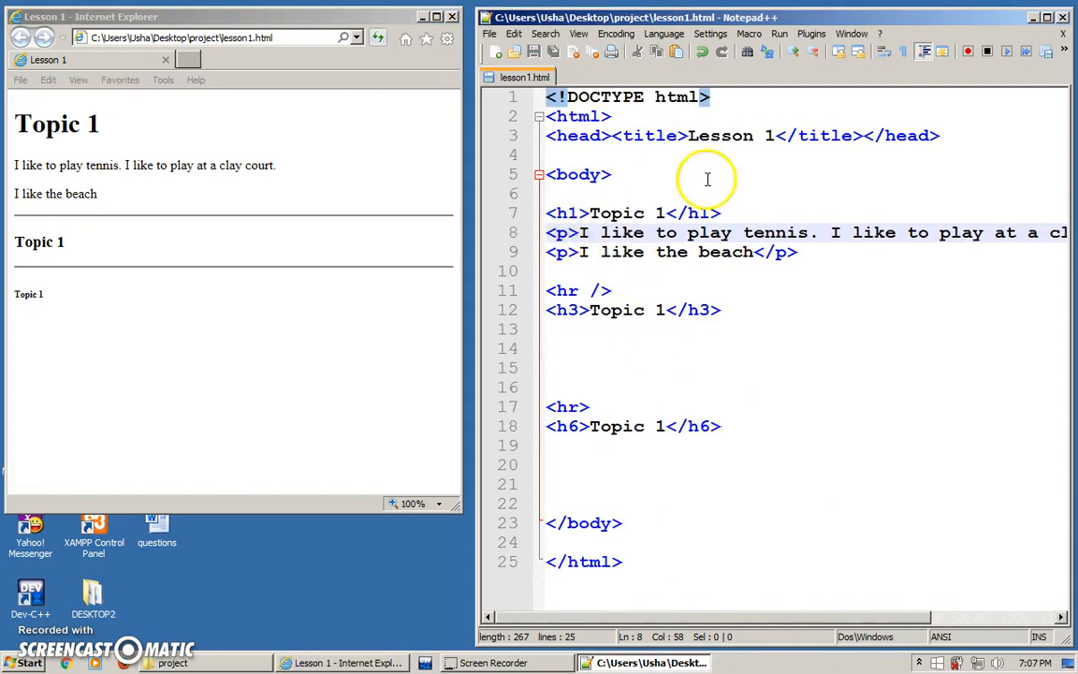
pyautogui.moveTo(294, 176)
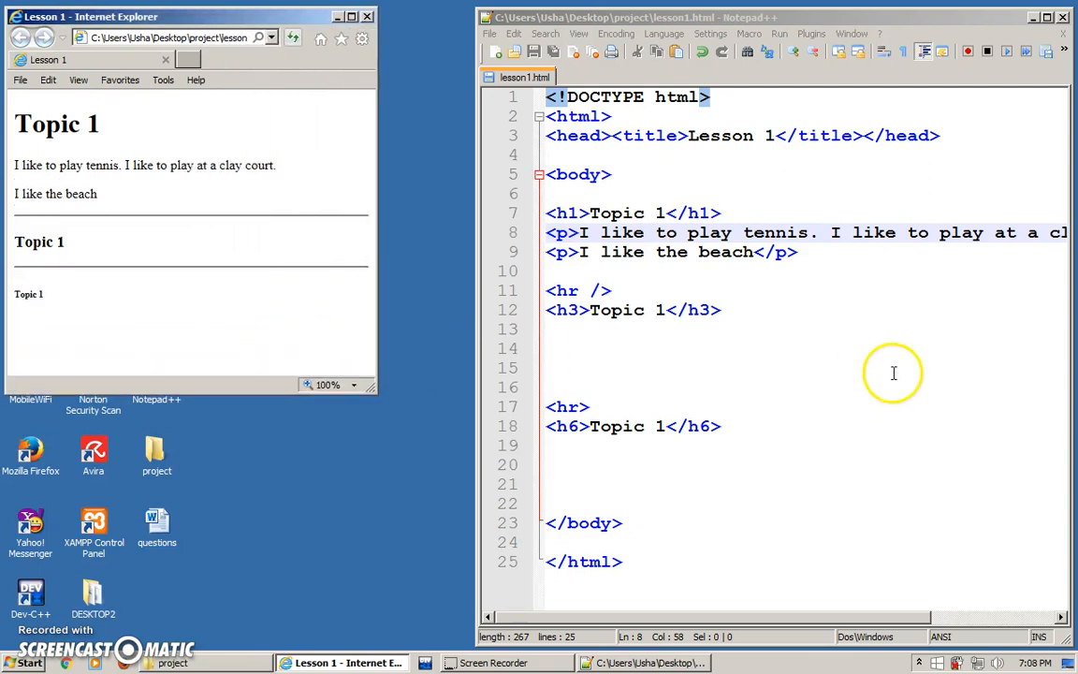
pyautogui.moveTo(562, 223)
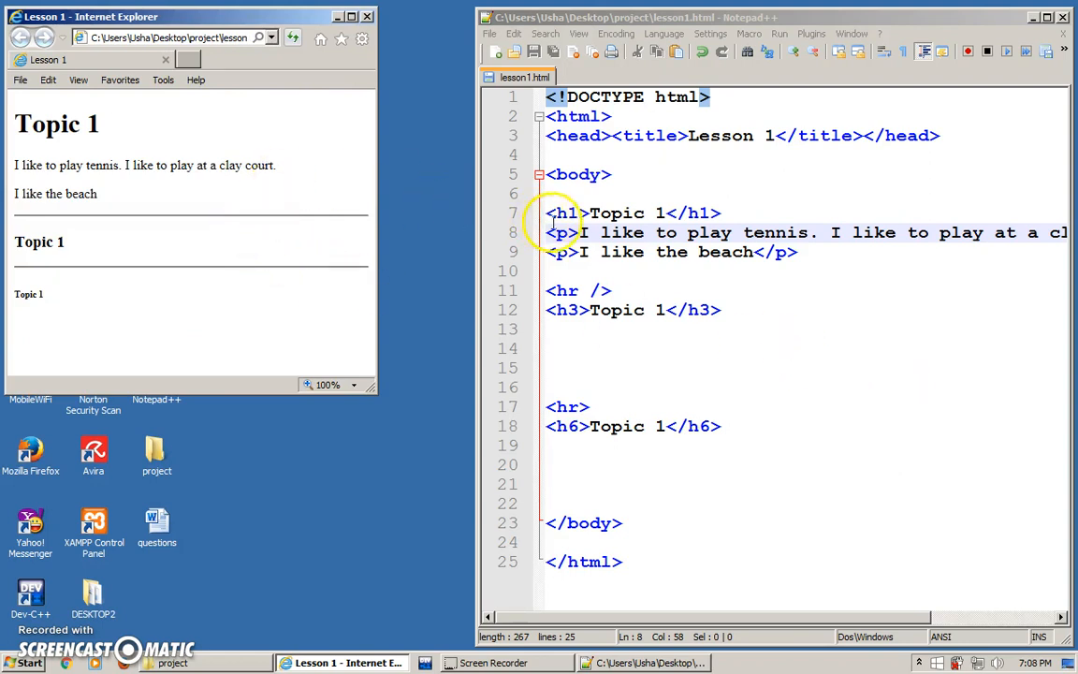
pyautogui.moveTo(910, 284)
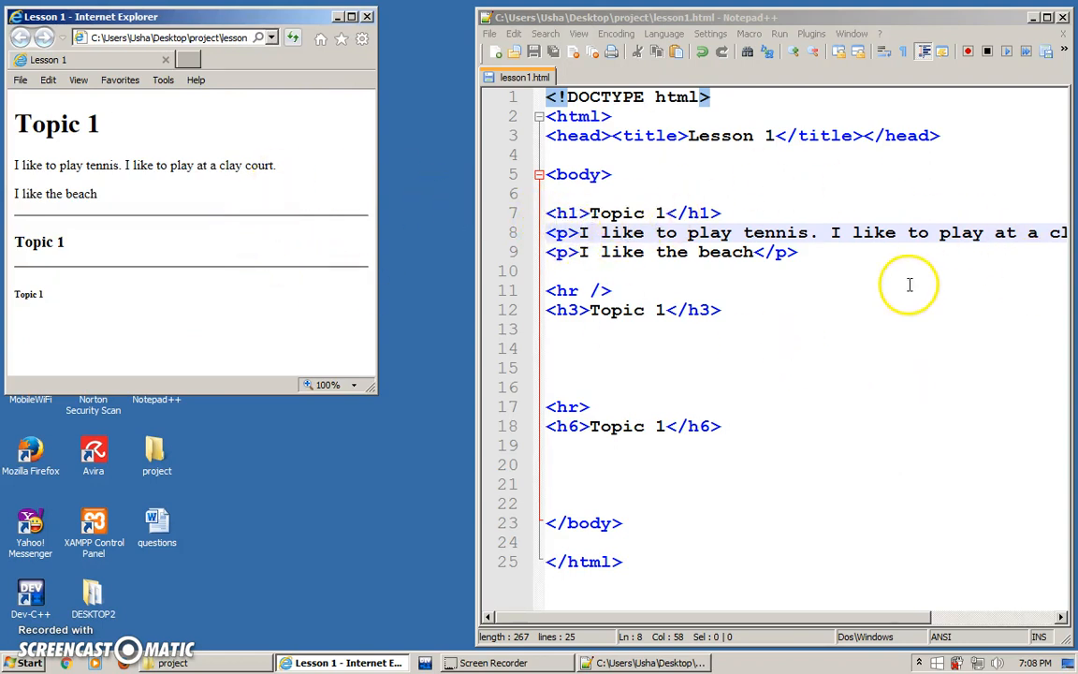
pyautogui.moveTo(480, 365)
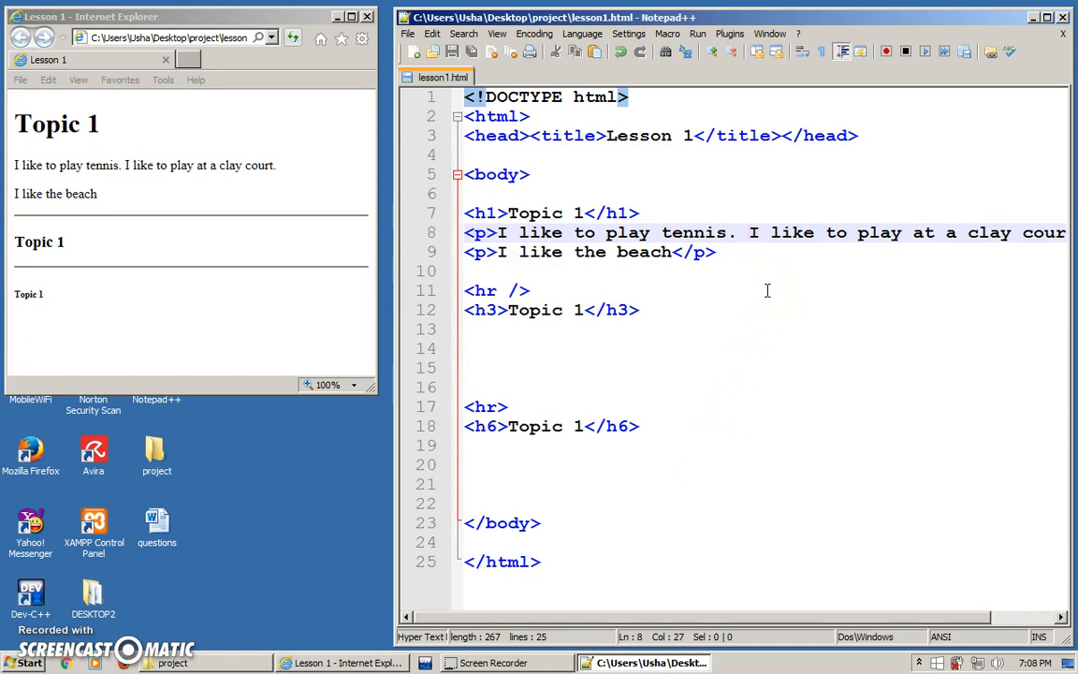
# Insert a <br> tag before 'I like to play at a clay court' on line 8
pyautogui.write('<br')
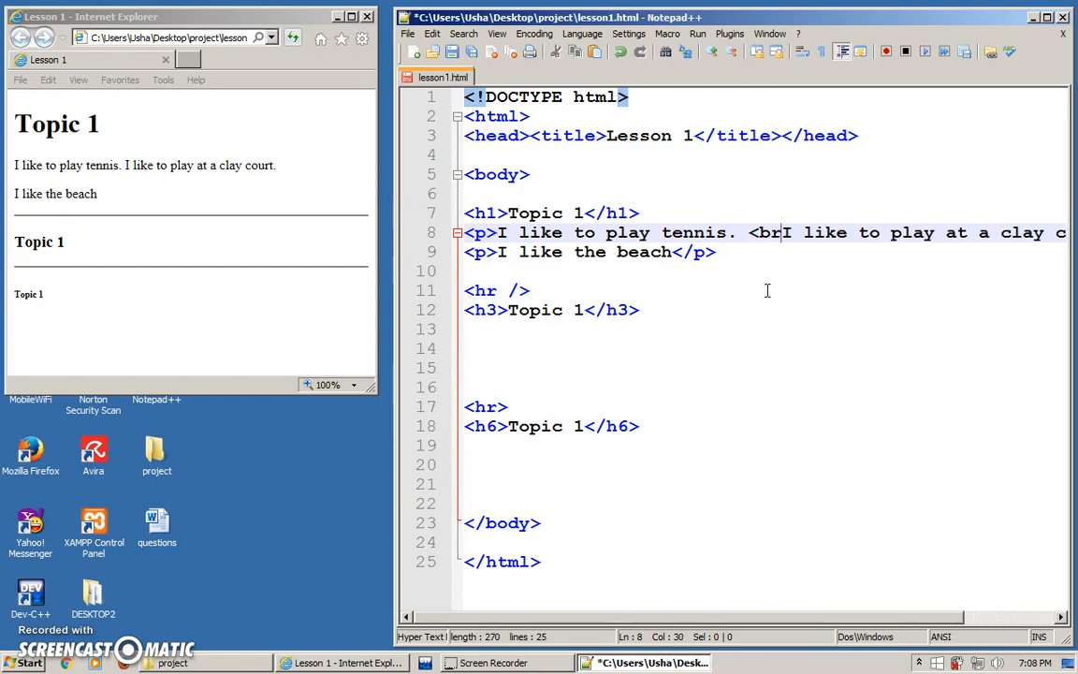
pyautogui.write('>')
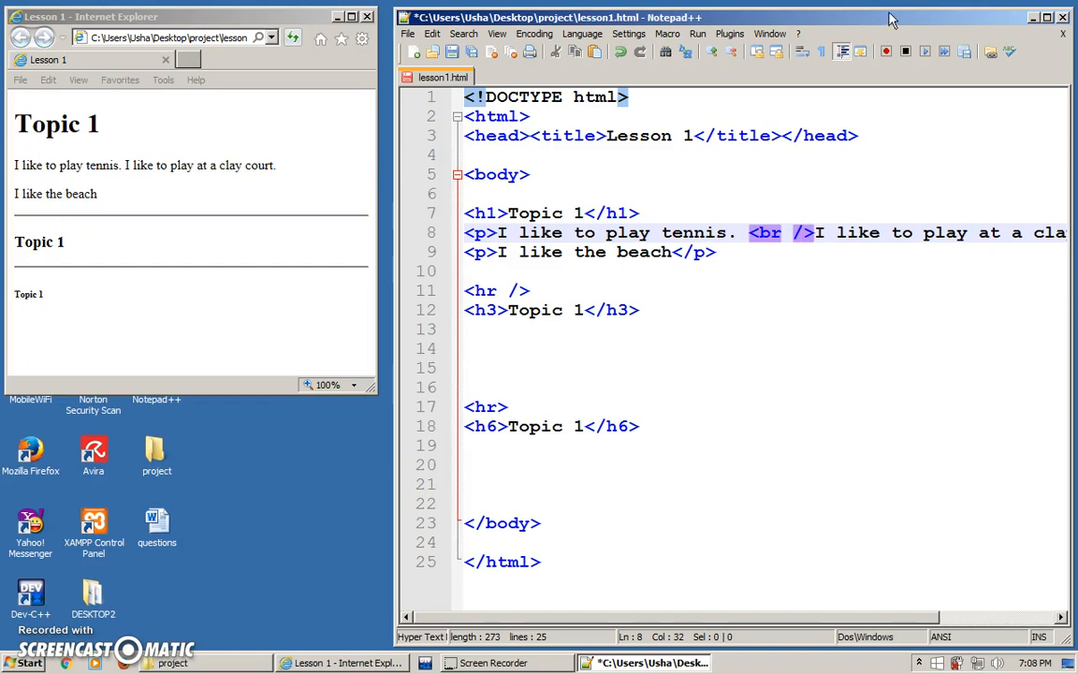
pyautogui.click(639, 310)
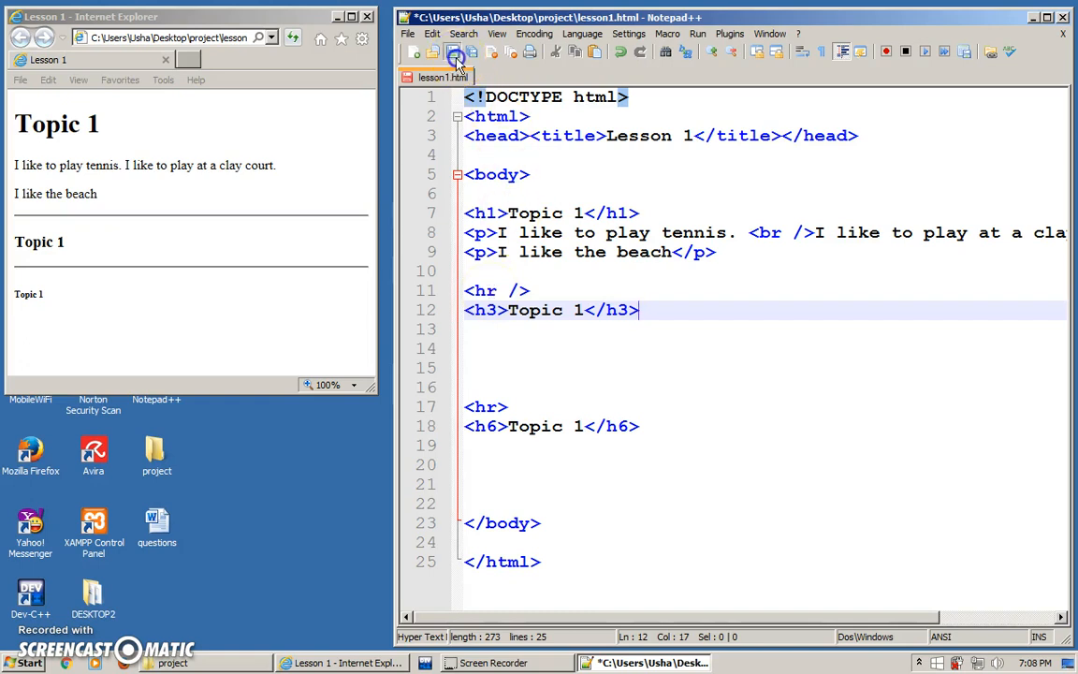
# Save the line-break edit and refresh Internet Explorer to see the paragraph's two separate lines
pyautogui.click(459, 54)
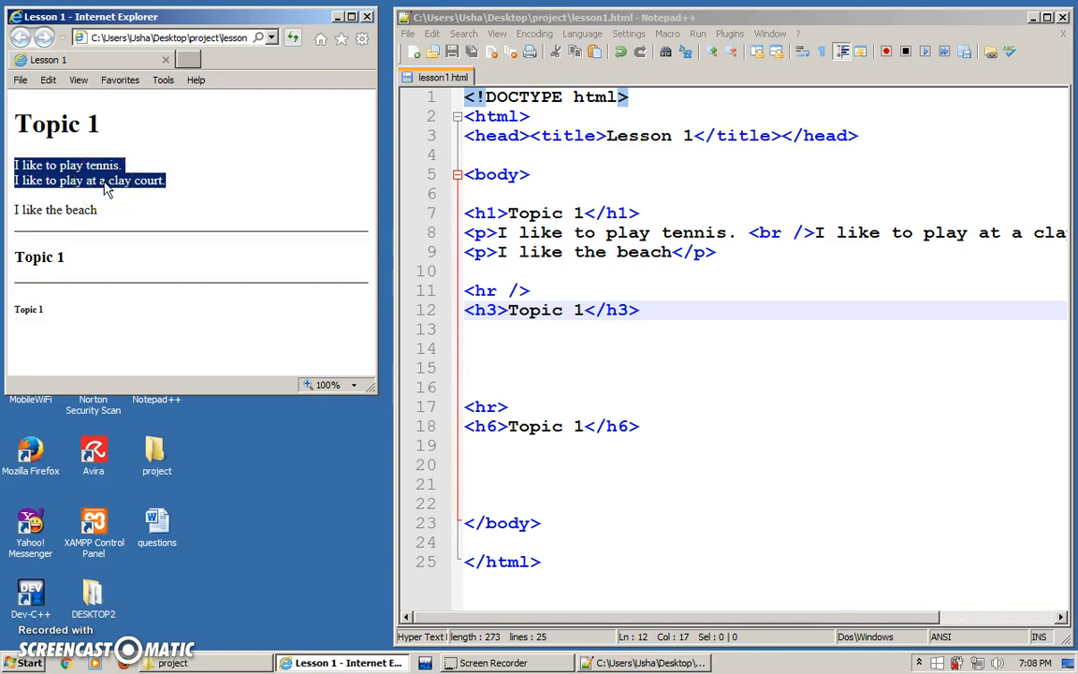
pyautogui.moveTo(110, 217)
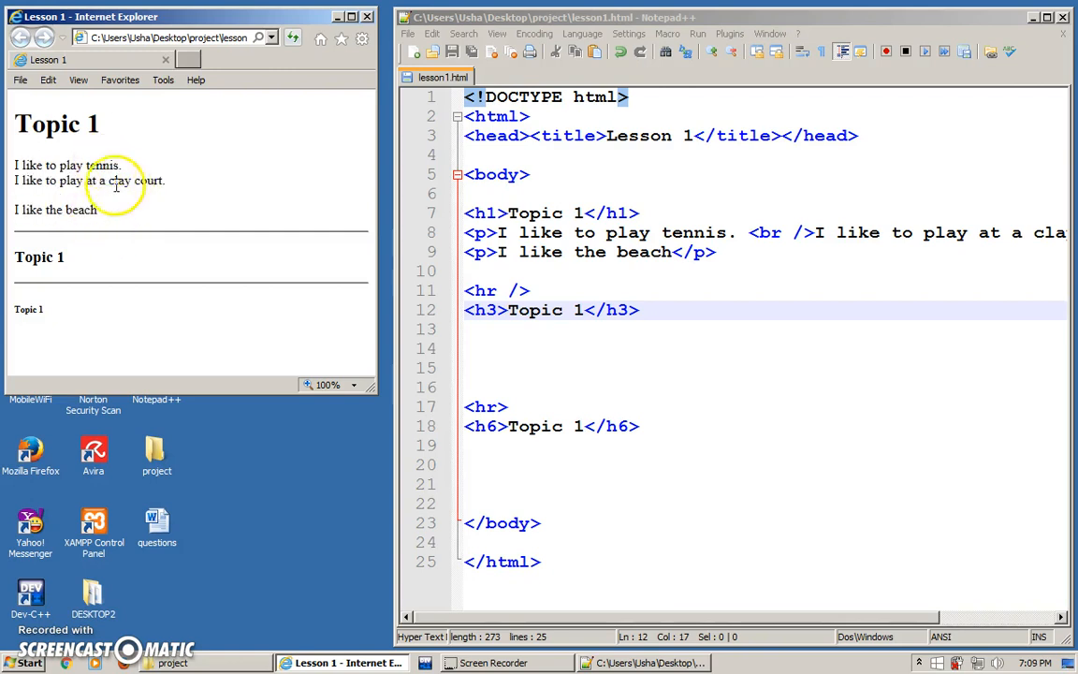
pyautogui.moveTo(101, 204)
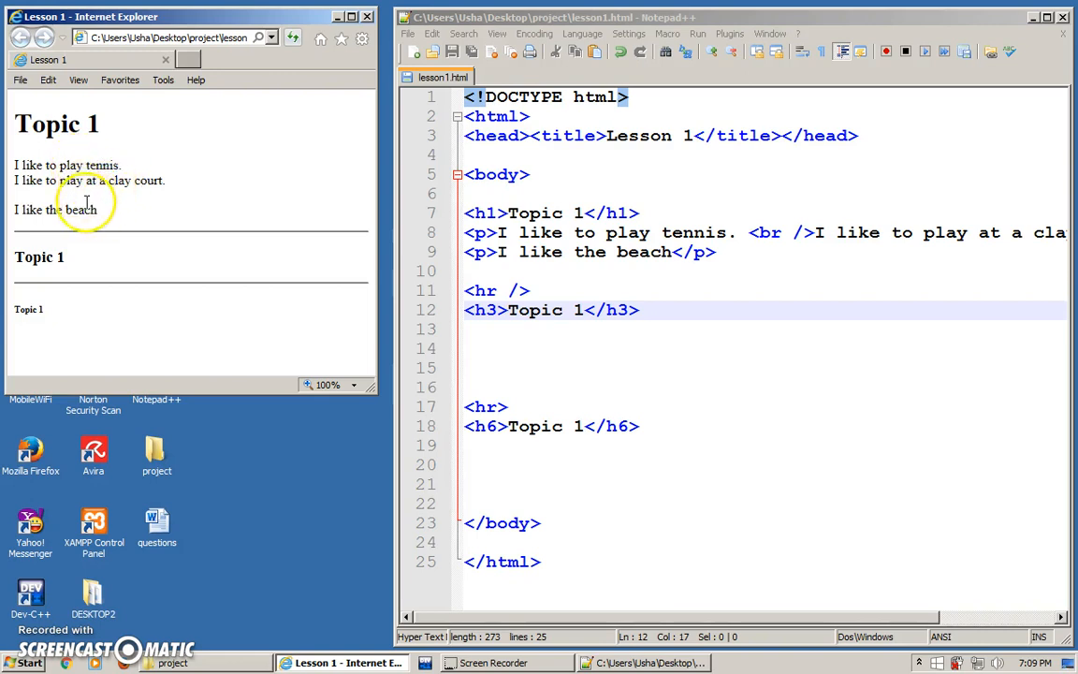
pyautogui.moveTo(168, 179)
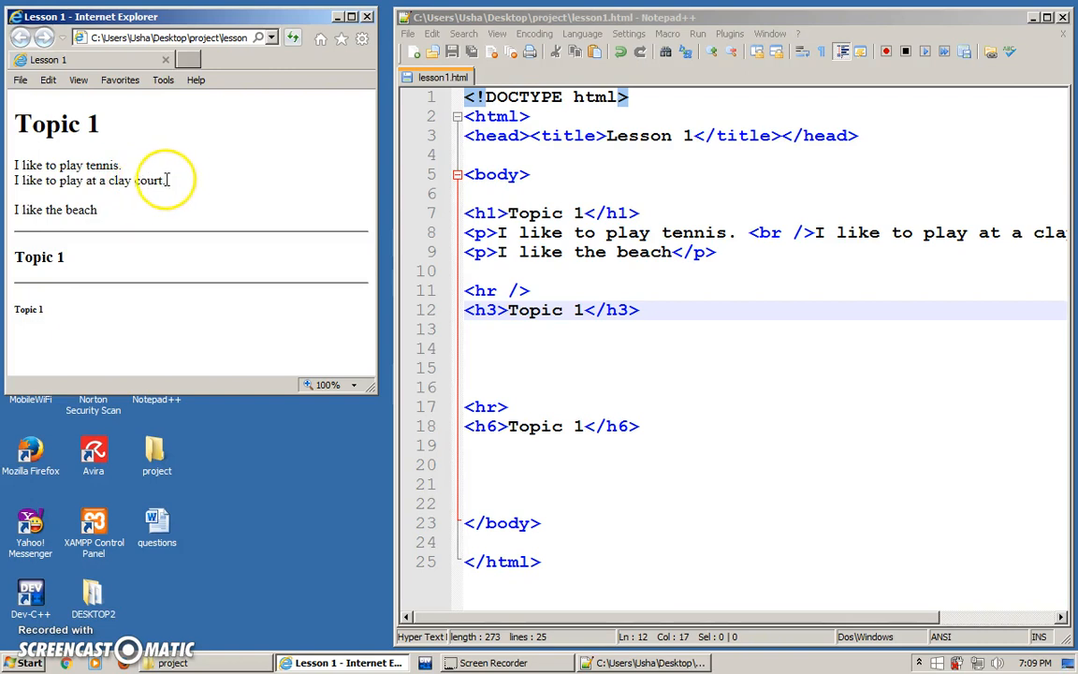
pyautogui.moveTo(15, 164); pyautogui.dragTo(165, 180)
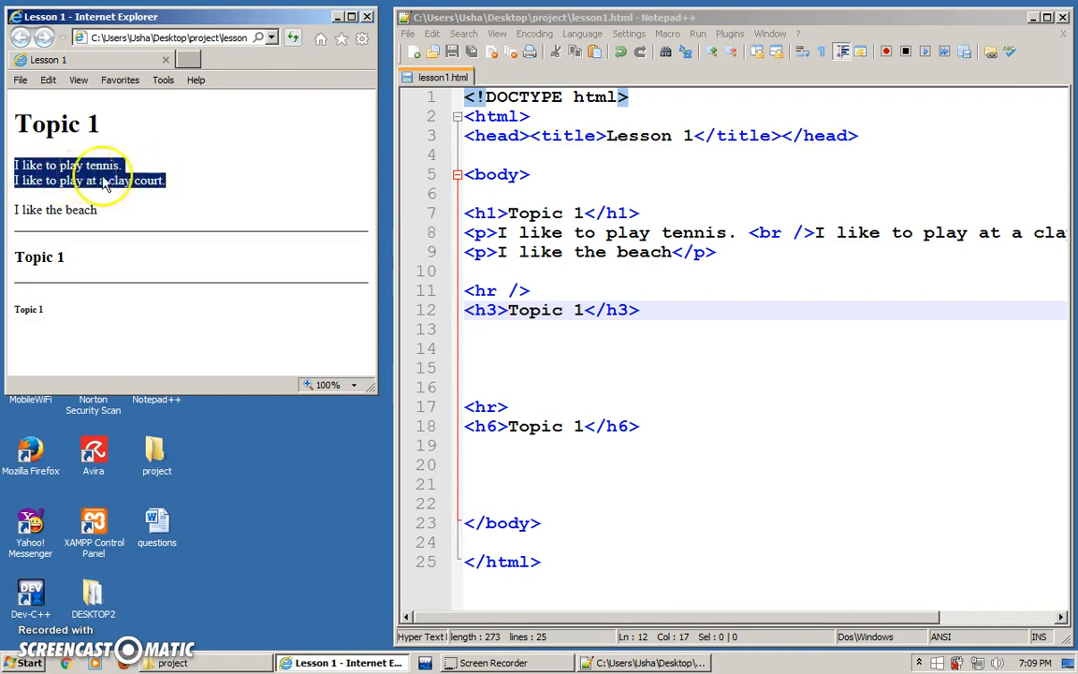
pyautogui.moveTo(142, 185)
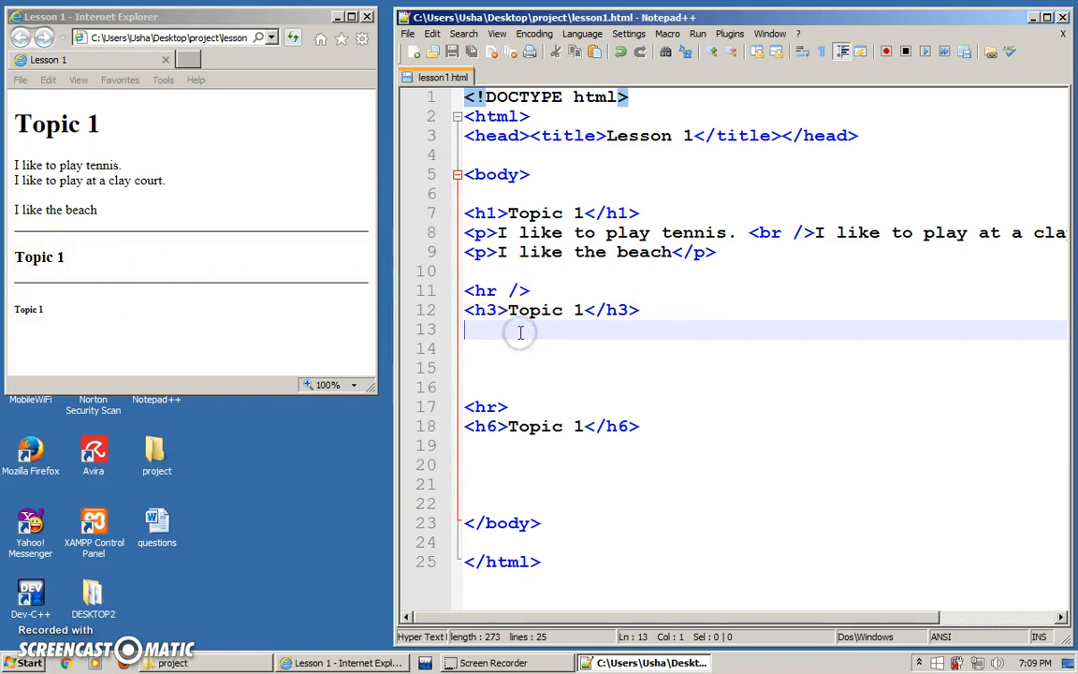
# Add and save the paragraph 'I like to sleep late', then start typing <br> tags inside it
pyautogui.write('<p>I like to sleep late')
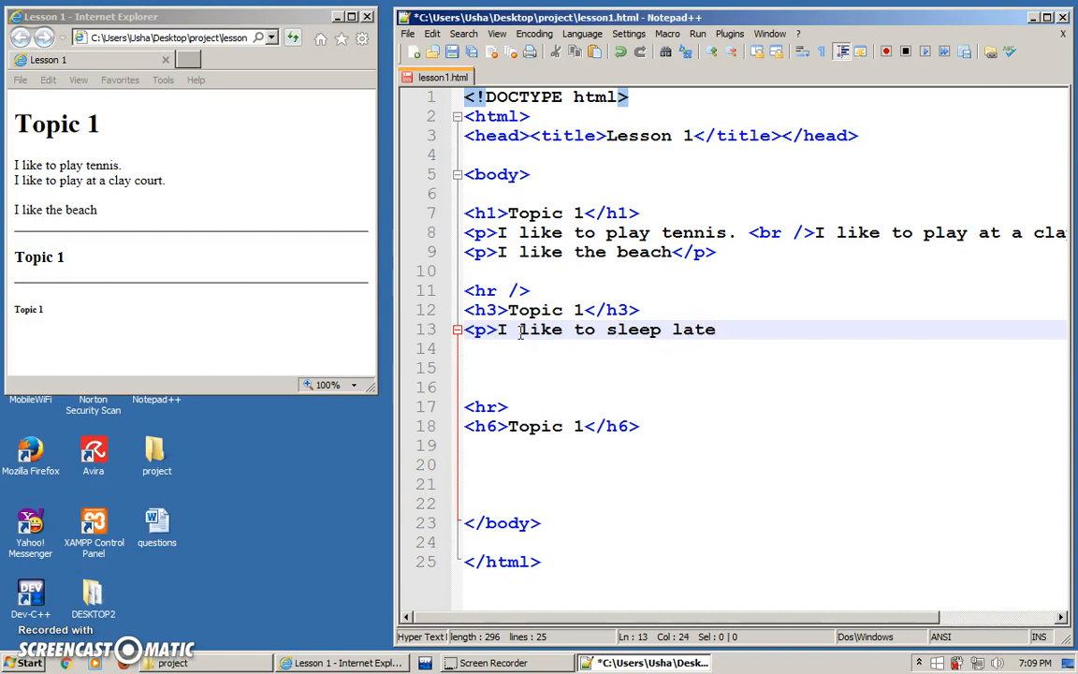
pyautogui.write('</p>')
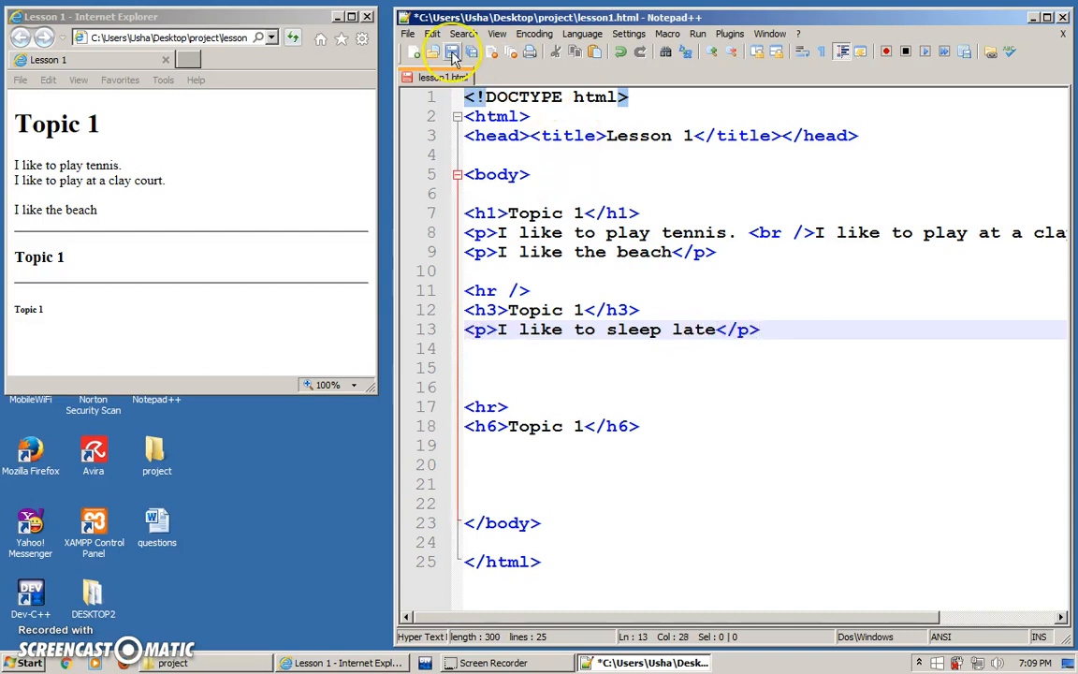
pyautogui.click(437, 52)
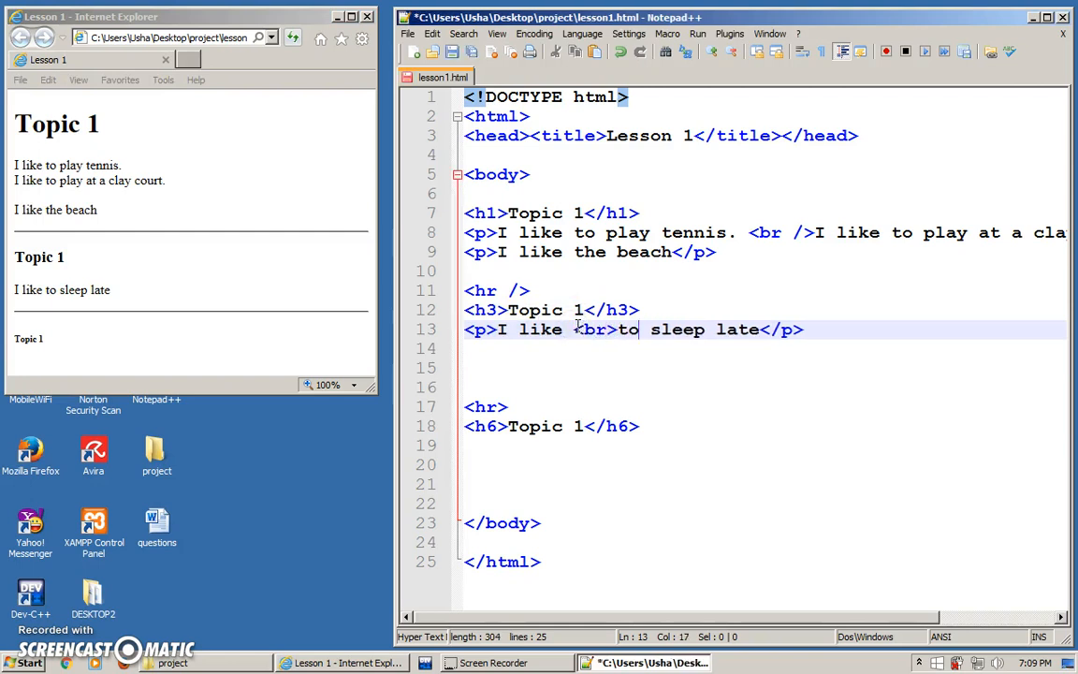
pyautogui.write('<br')
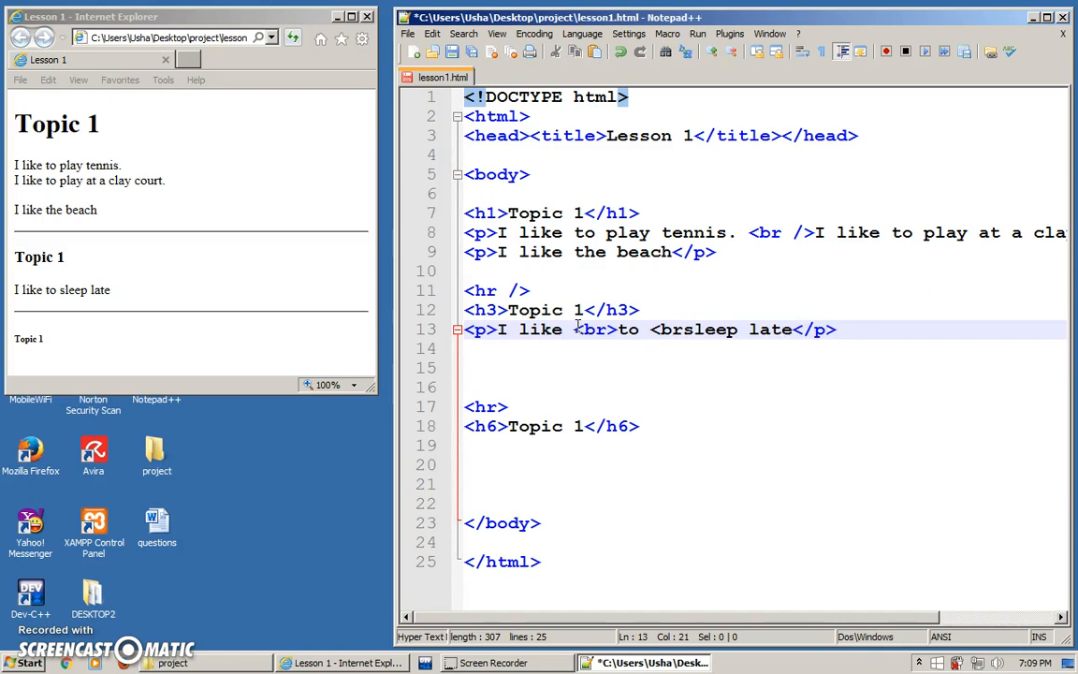